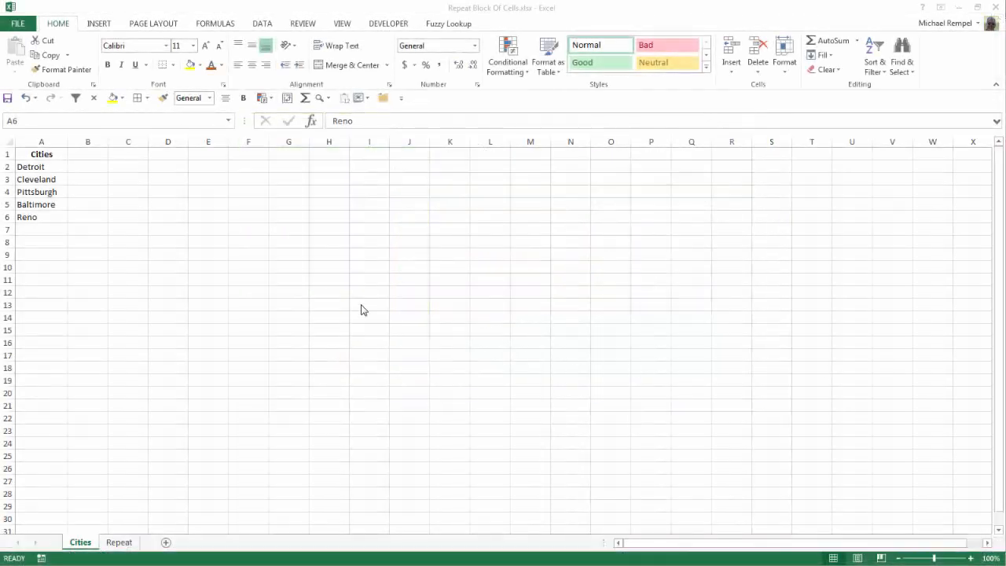
pyautogui.moveTo(180, 384)
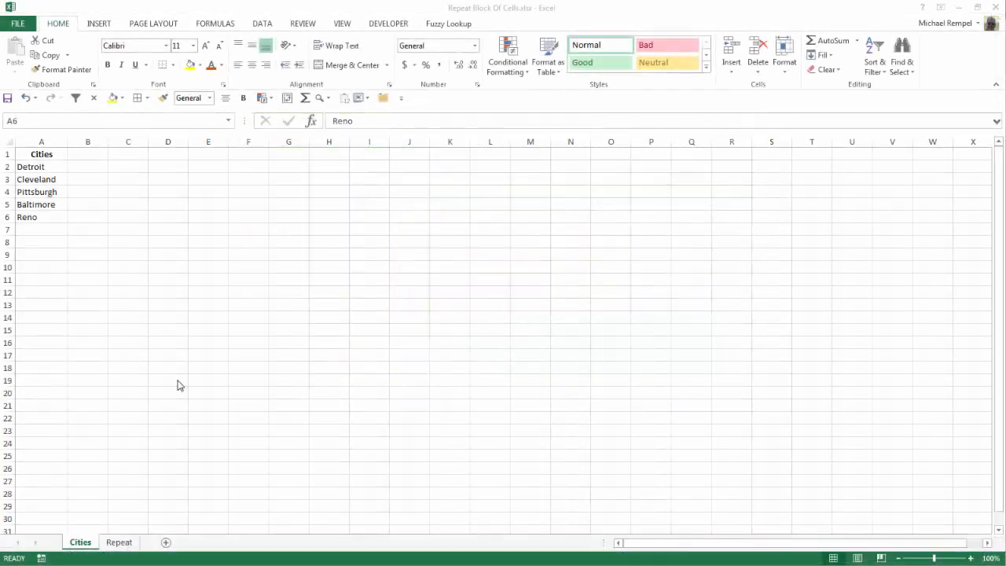
pyautogui.moveTo(68, 277)
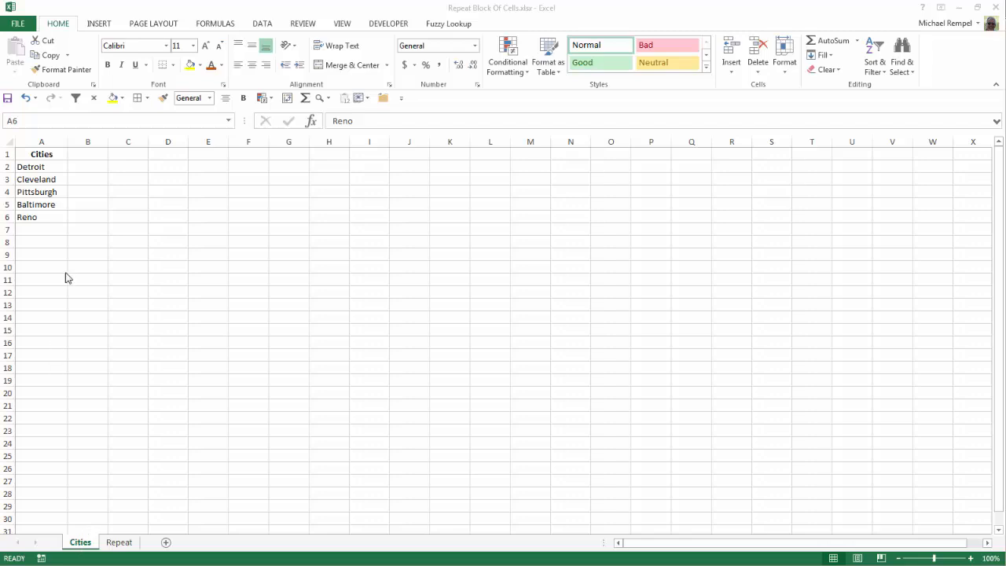
pyautogui.moveTo(33, 166)
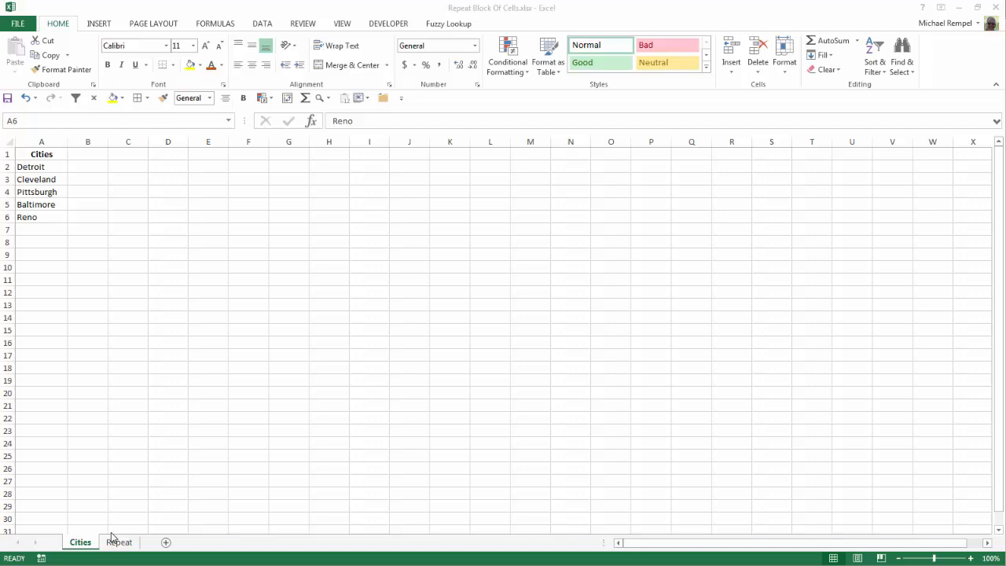
# Check the cycling formulas in A2 and A10, then fill column A's formula down to A52.
pyautogui.click(118, 542)
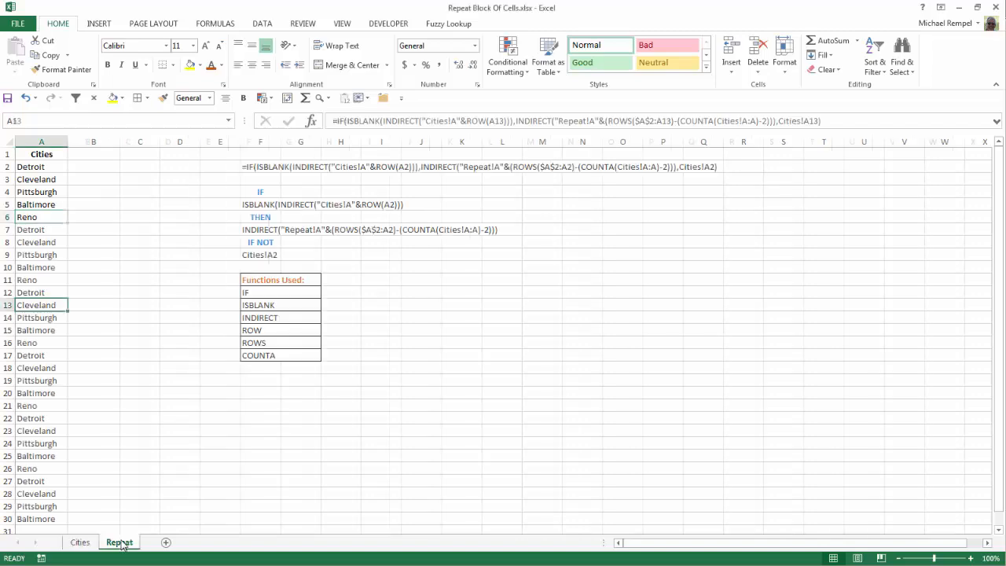
pyautogui.click(40, 167)
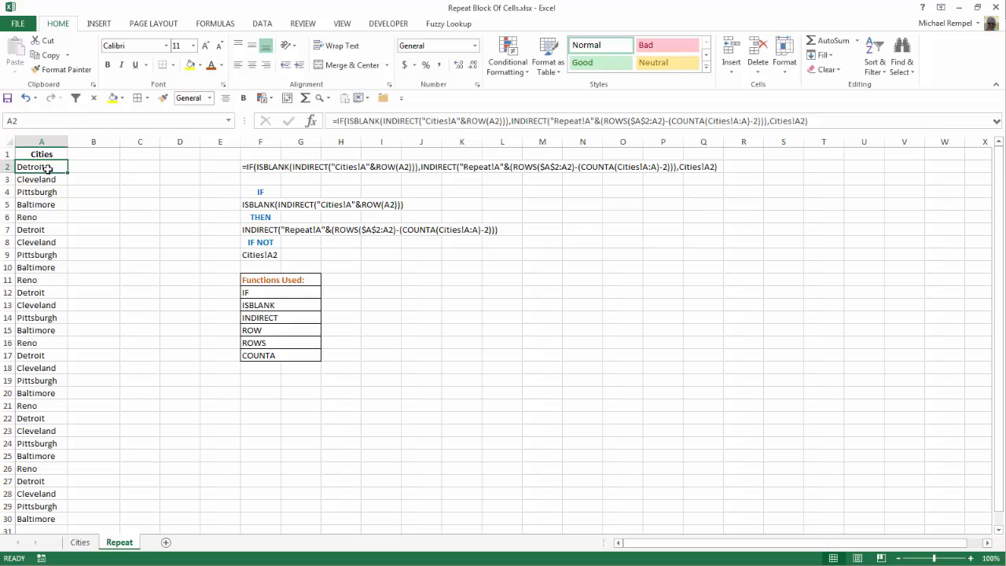
pyautogui.click(79, 541)
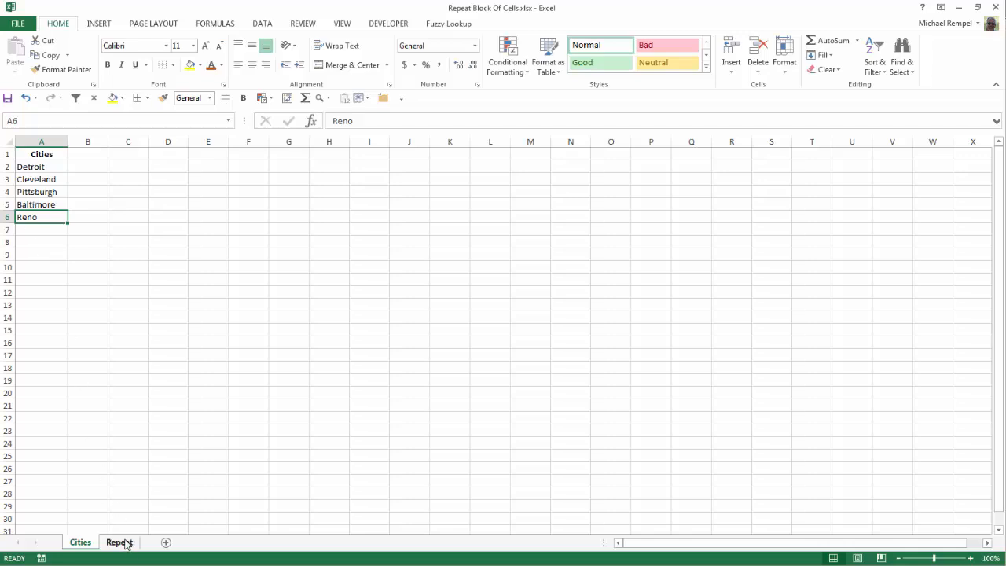
pyautogui.click(119, 542)
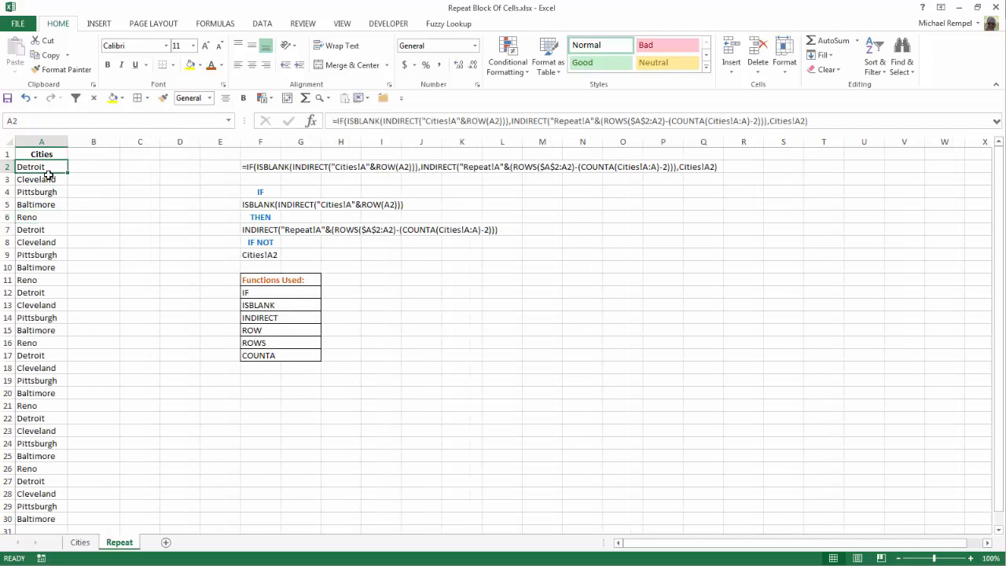
pyautogui.click(41, 267)
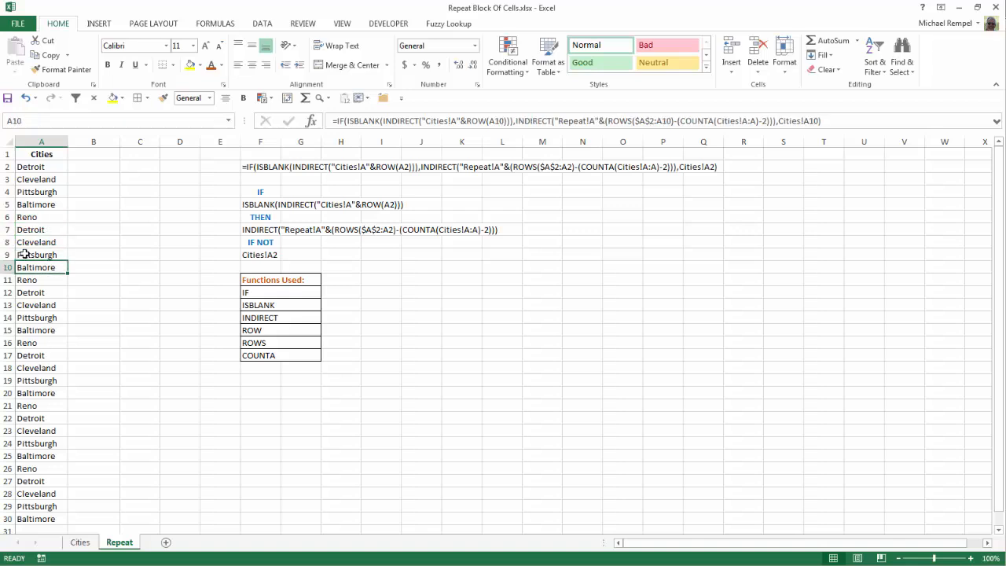
pyautogui.click(41, 519)
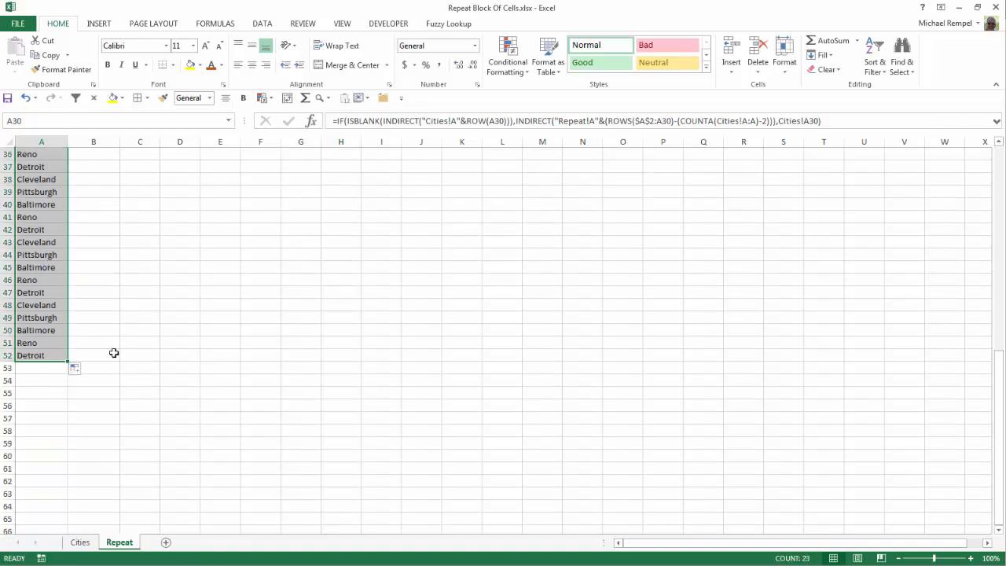
pyautogui.scroll(3)
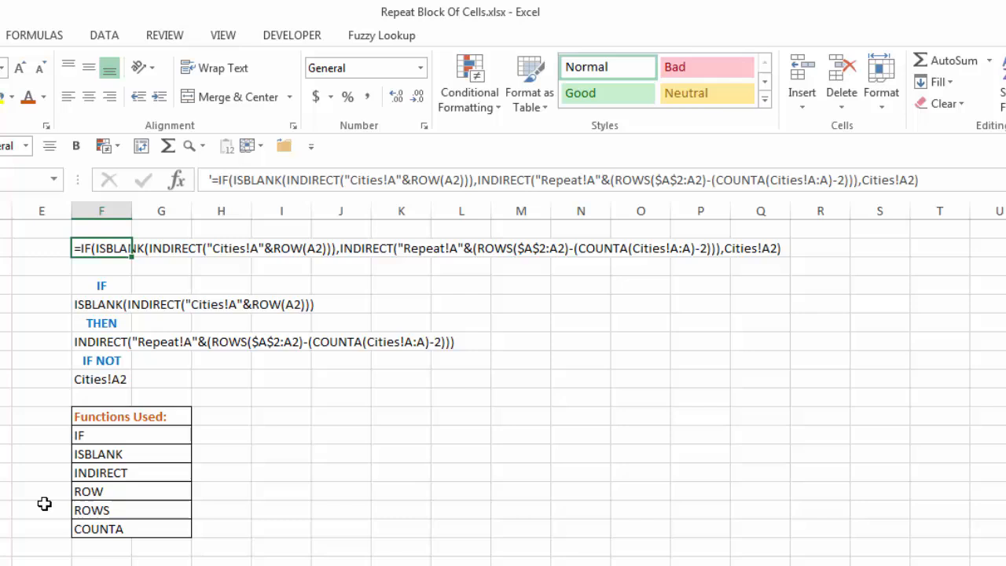
pyautogui.moveTo(43, 468)
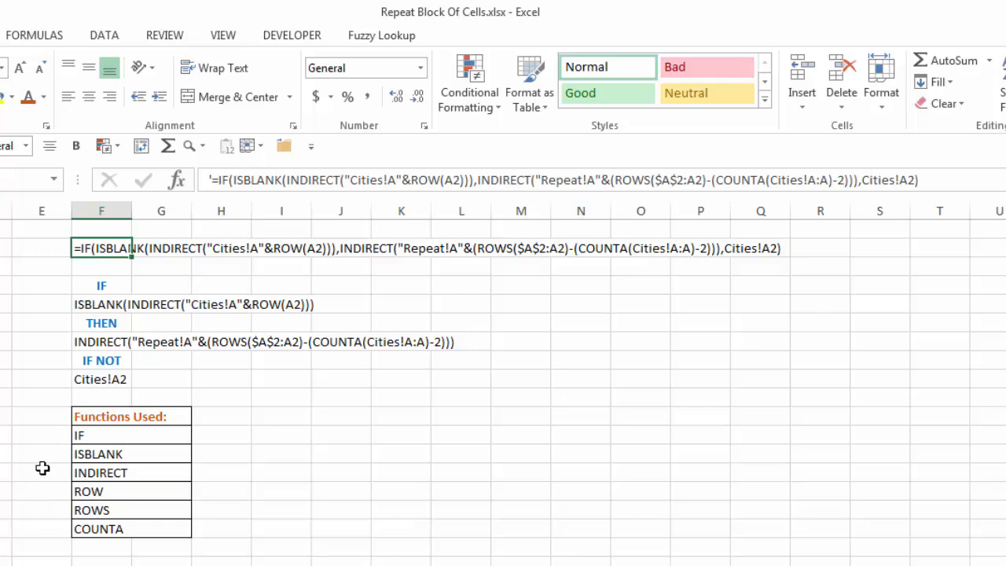
pyautogui.moveTo(62, 512)
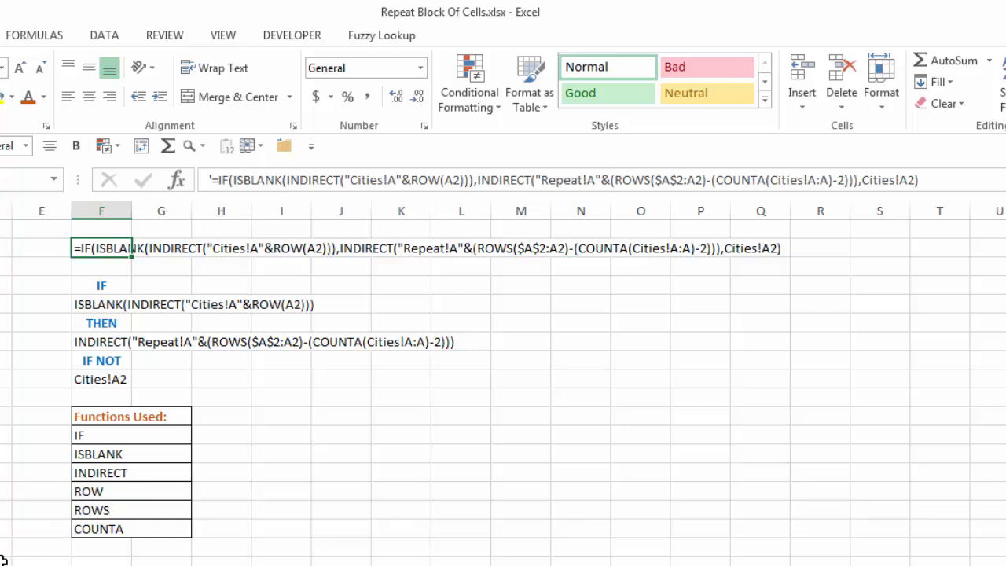
pyautogui.moveTo(107, 310)
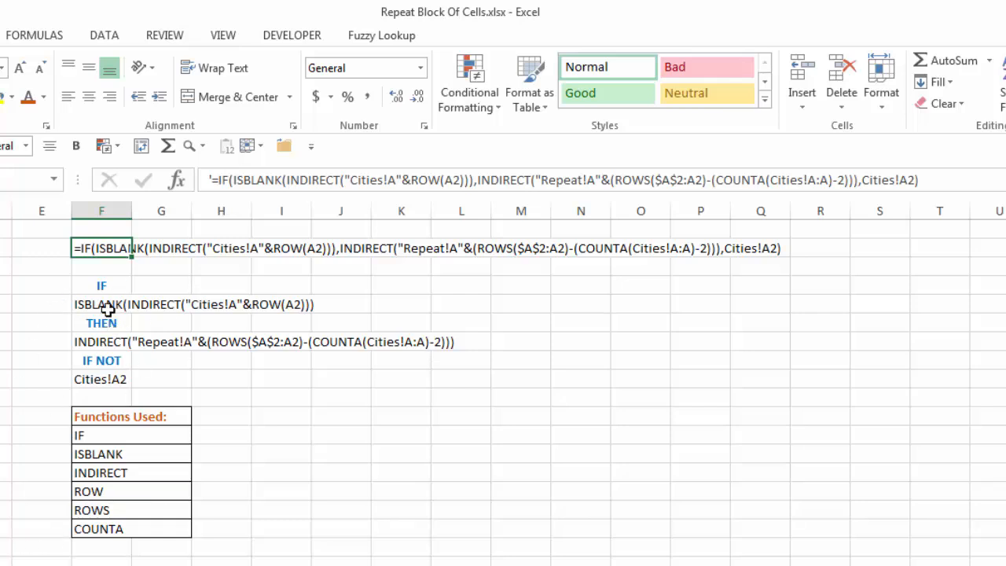
pyautogui.moveTo(193, 304)
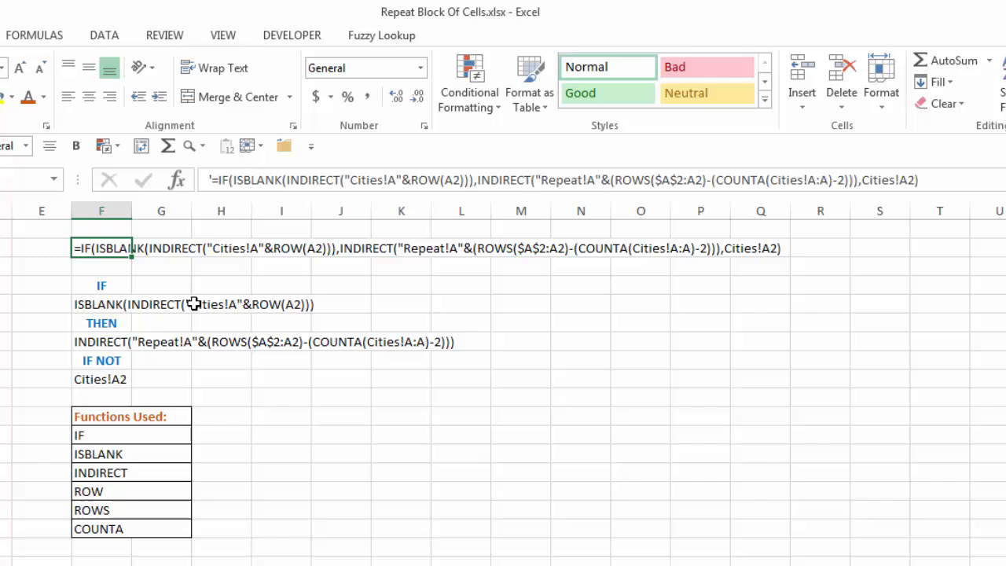
pyautogui.moveTo(243, 304)
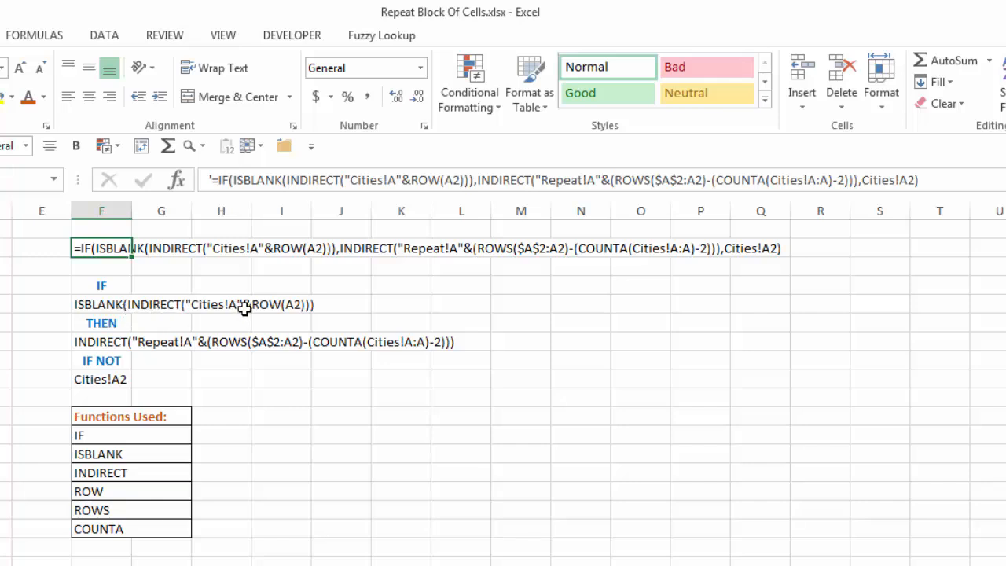
pyautogui.moveTo(269, 352)
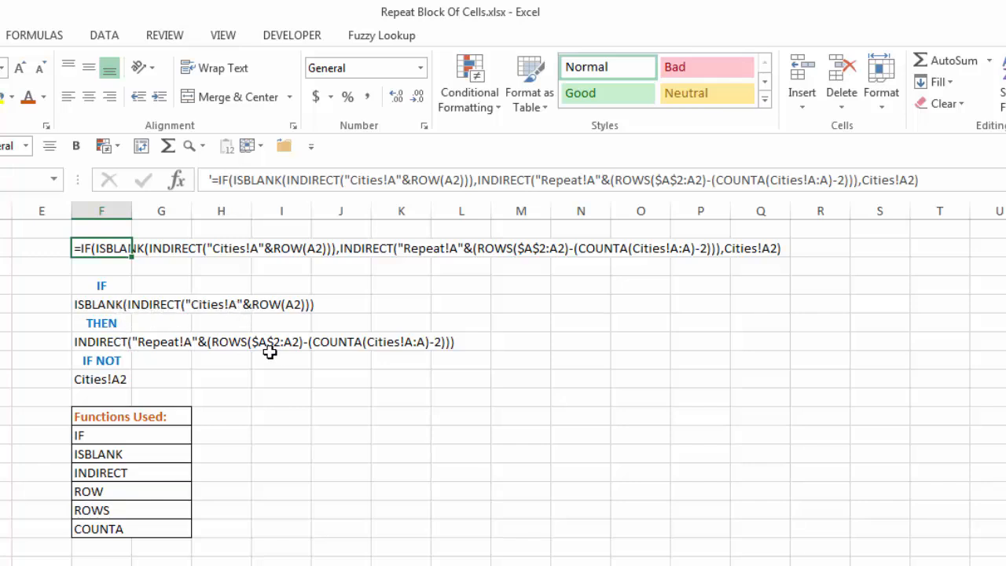
pyautogui.moveTo(254, 367)
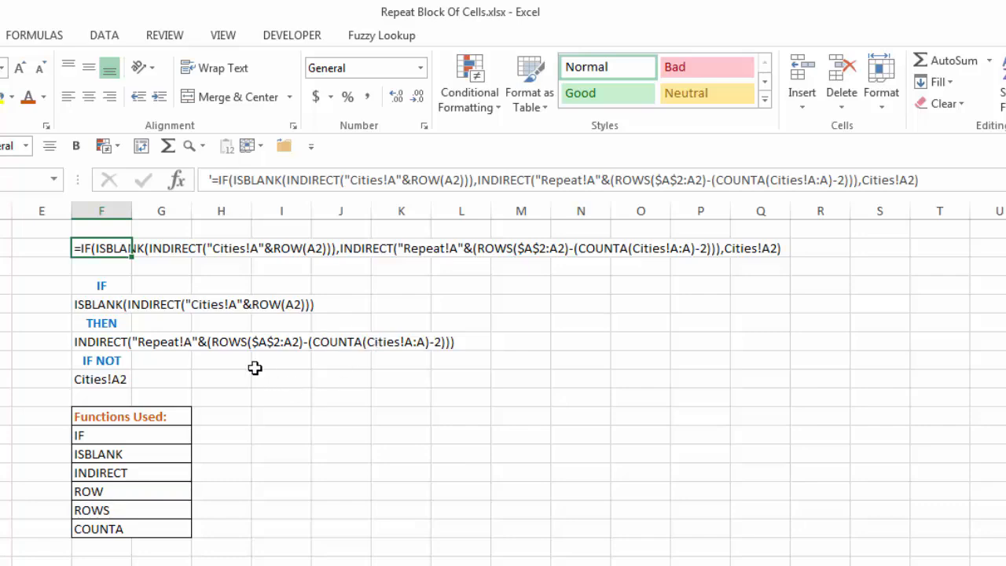
pyautogui.moveTo(105, 360)
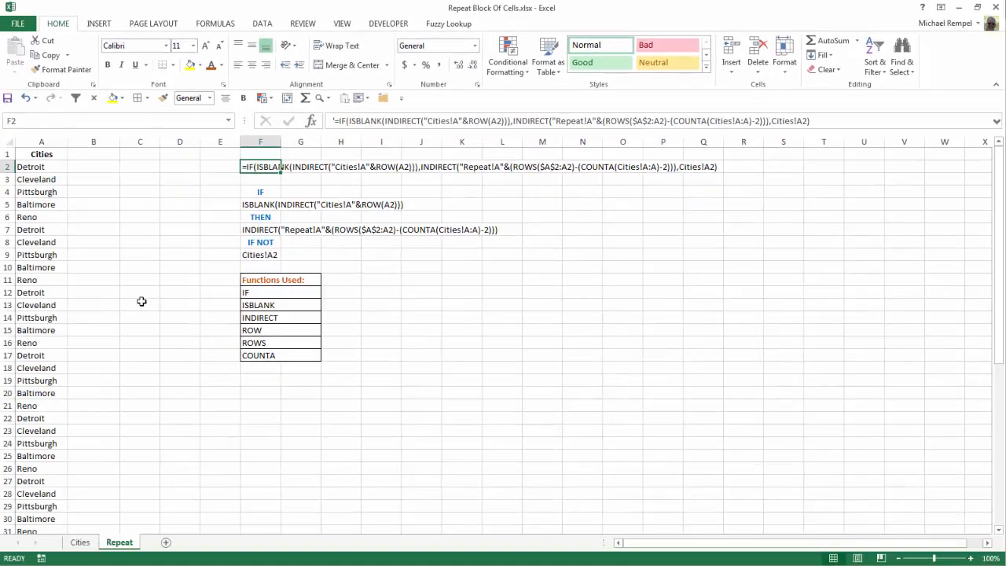
# Link B2 to Cities!A2 (Detroit) and fill the link down to B6.
pyautogui.click(93, 167)
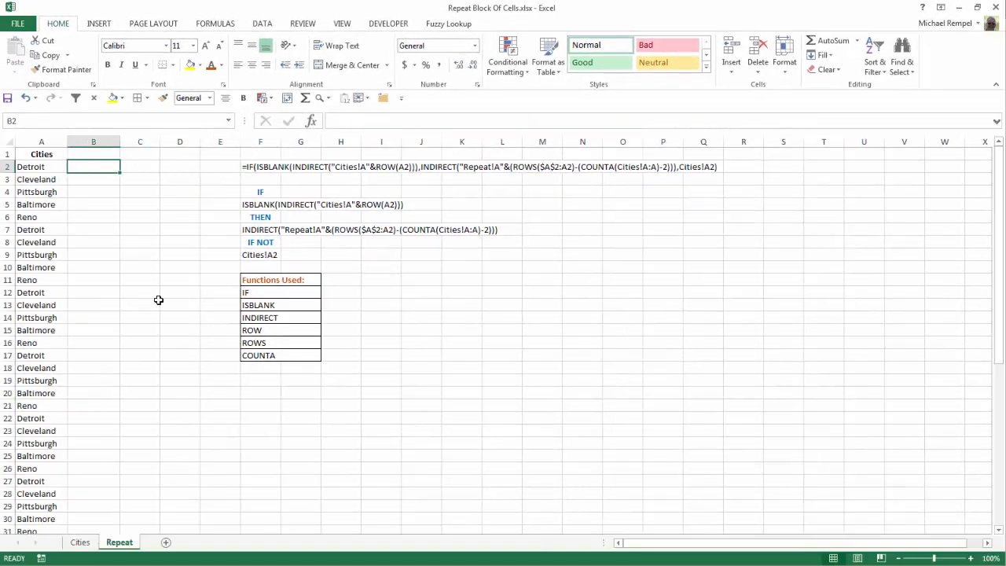
pyautogui.moveTo(190, 494)
pyautogui.write('=')
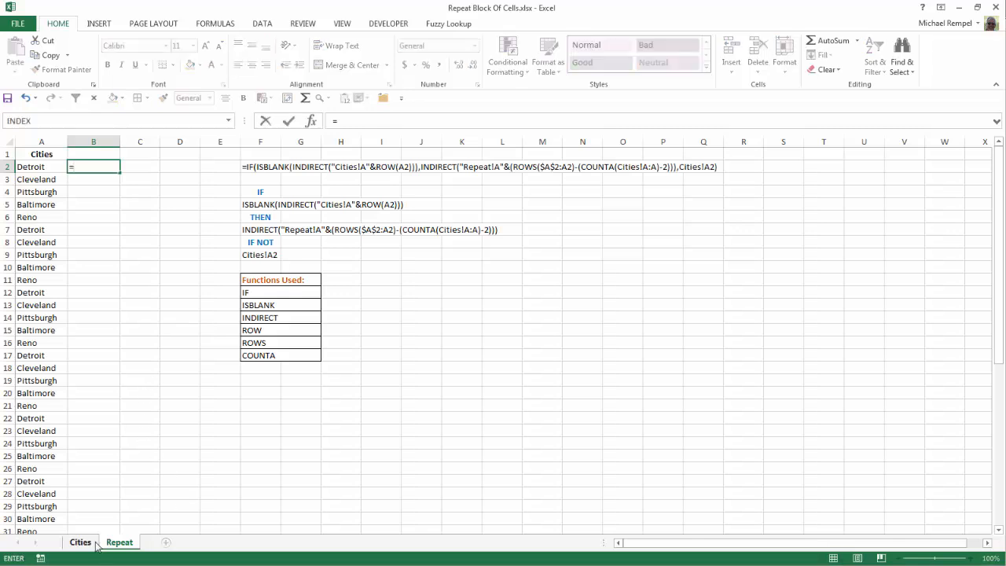
pyautogui.click(79, 541)
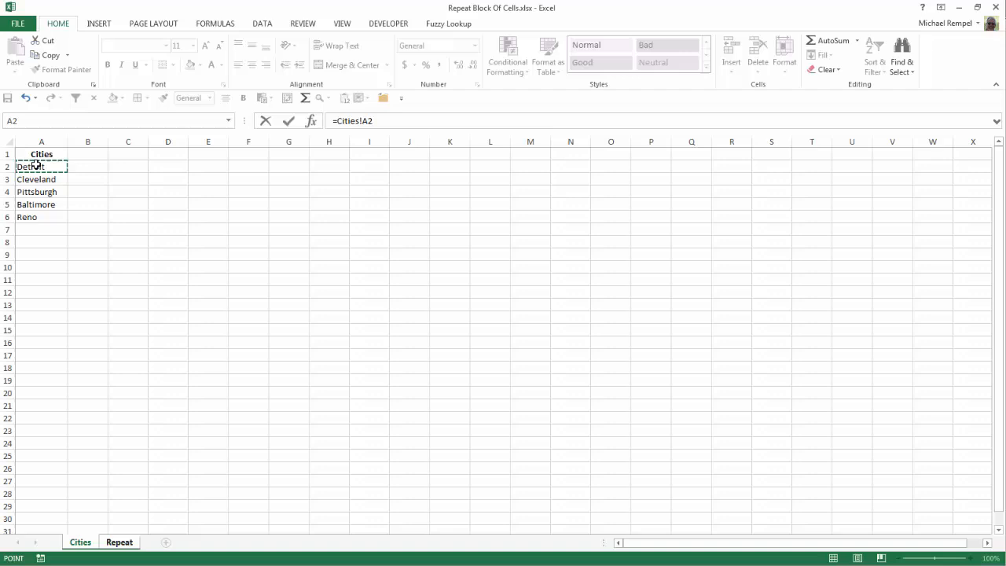
pyautogui.click(119, 542)
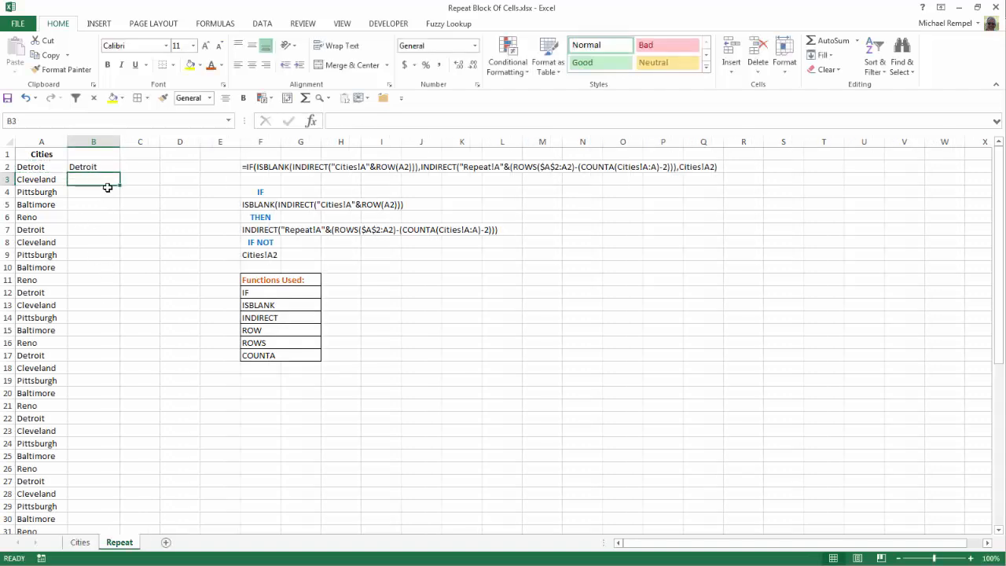
pyautogui.click(93, 166)
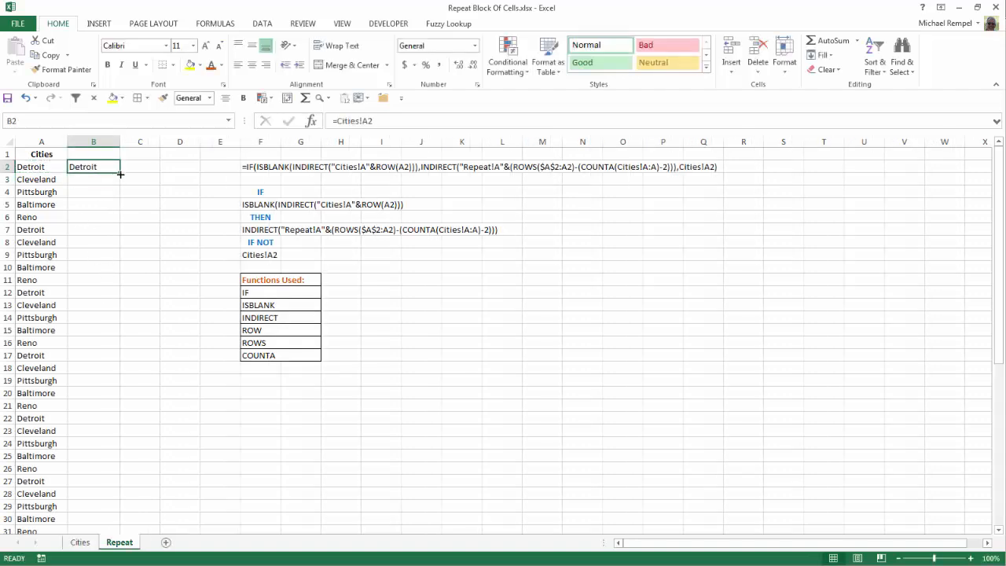
pyautogui.moveTo(120, 174); pyautogui.dragTo(115, 530)
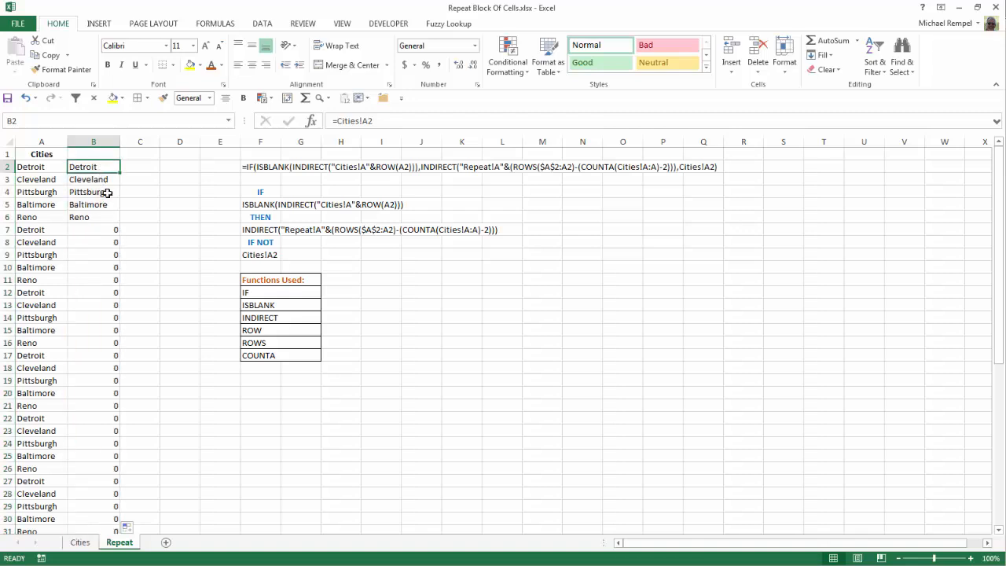
# Enter =B2 in B7 and fill it down column B so cities repeat.
pyautogui.click(94, 229)
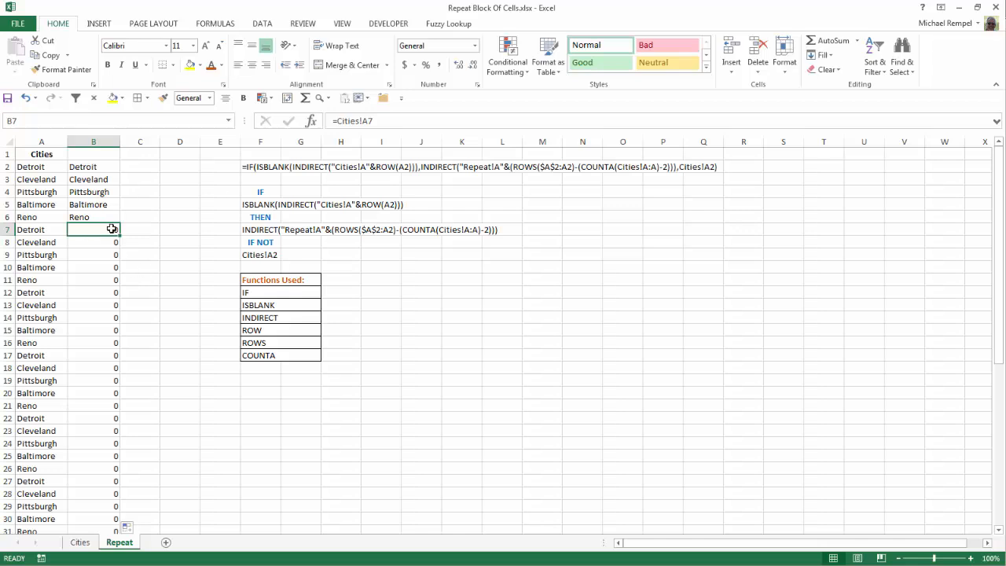
pyautogui.write('=')
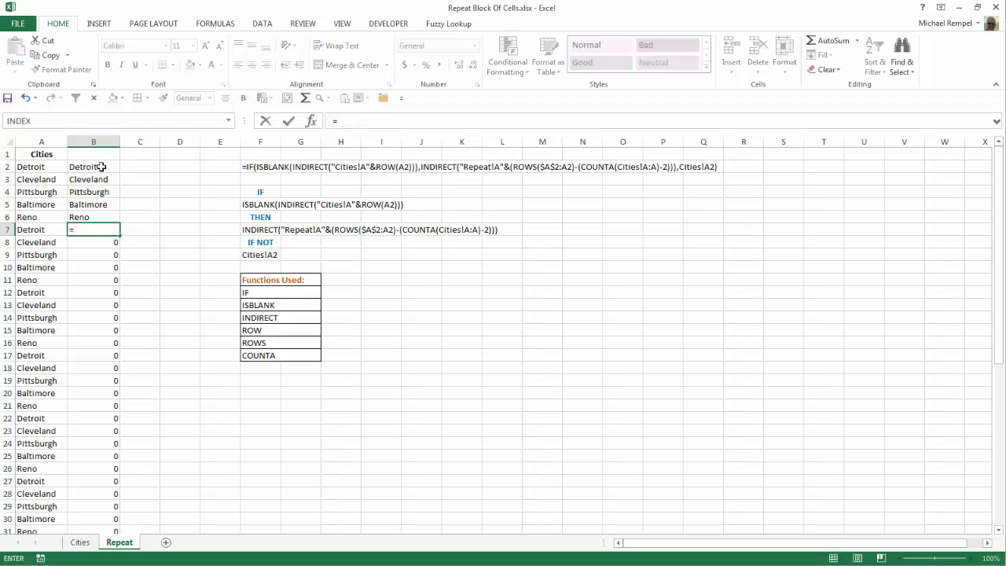
pyautogui.press('Return')
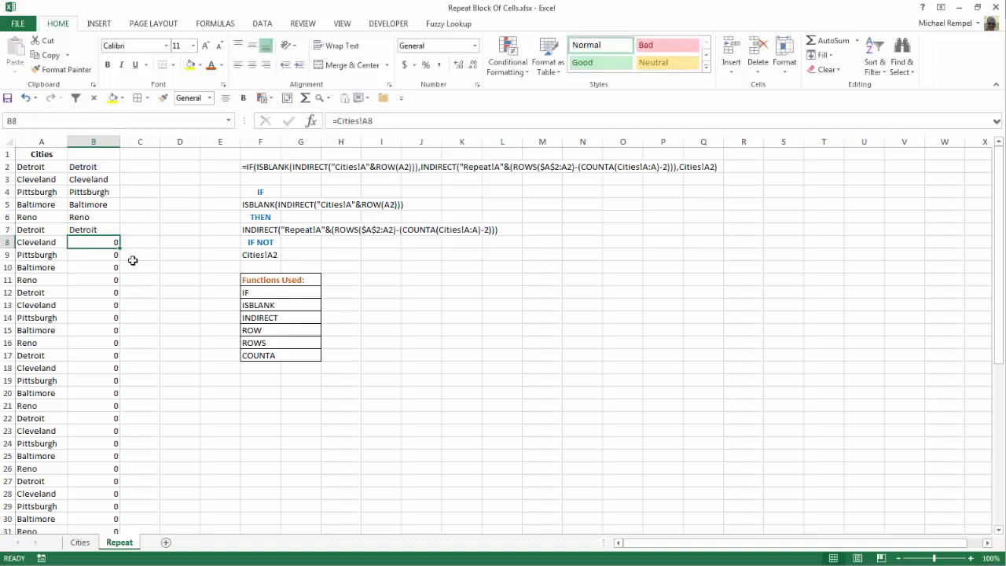
pyautogui.click(93, 228)
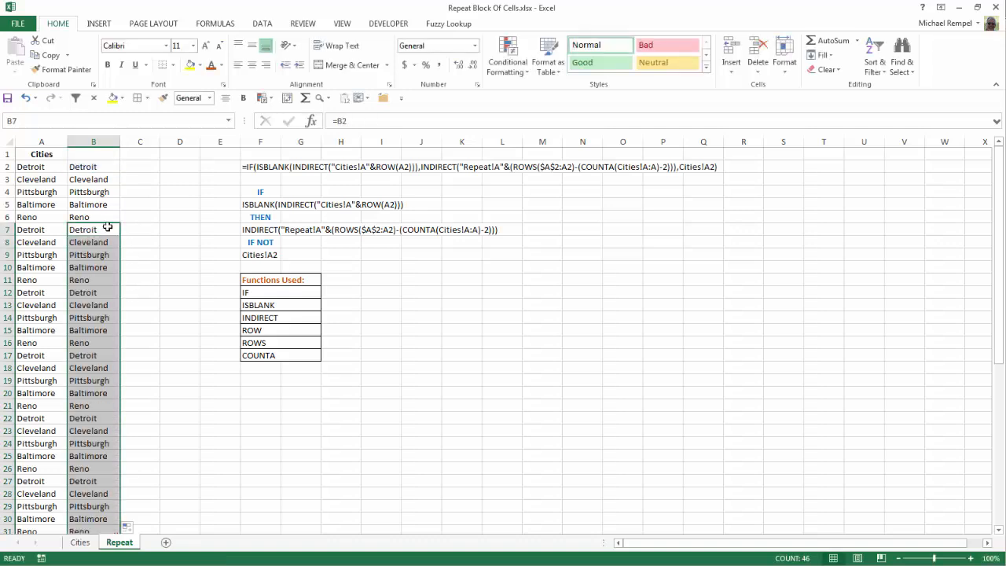
pyautogui.click(93, 292)
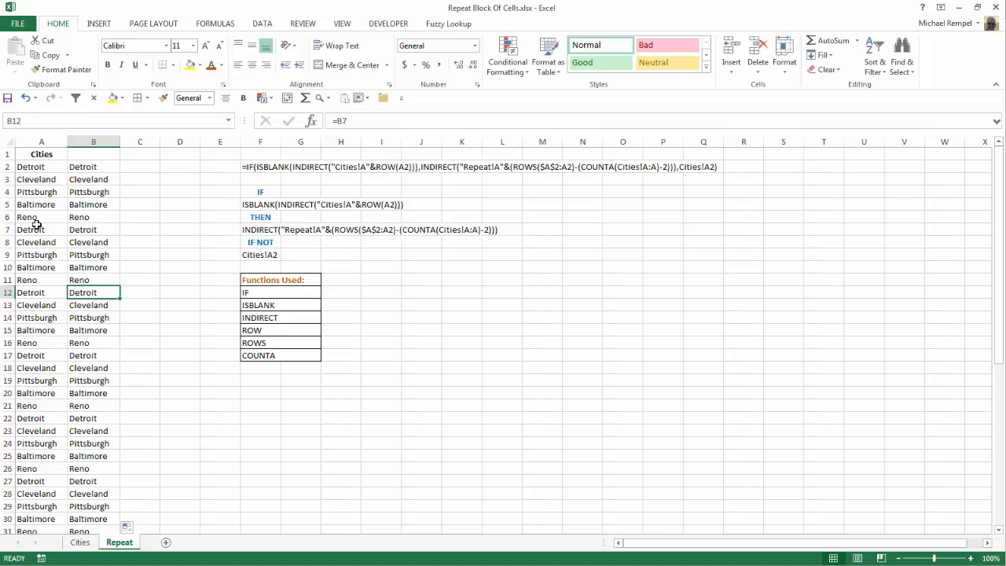
pyautogui.scroll(-3)
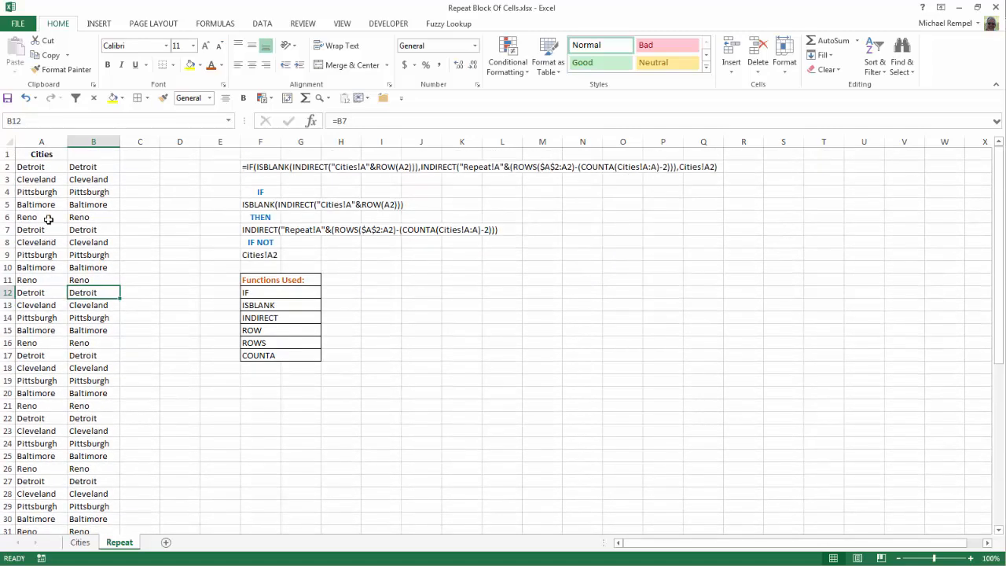
# Delete Reno from cell A6 on Cities and return to the Repeat sheet.
pyautogui.click(79, 541)
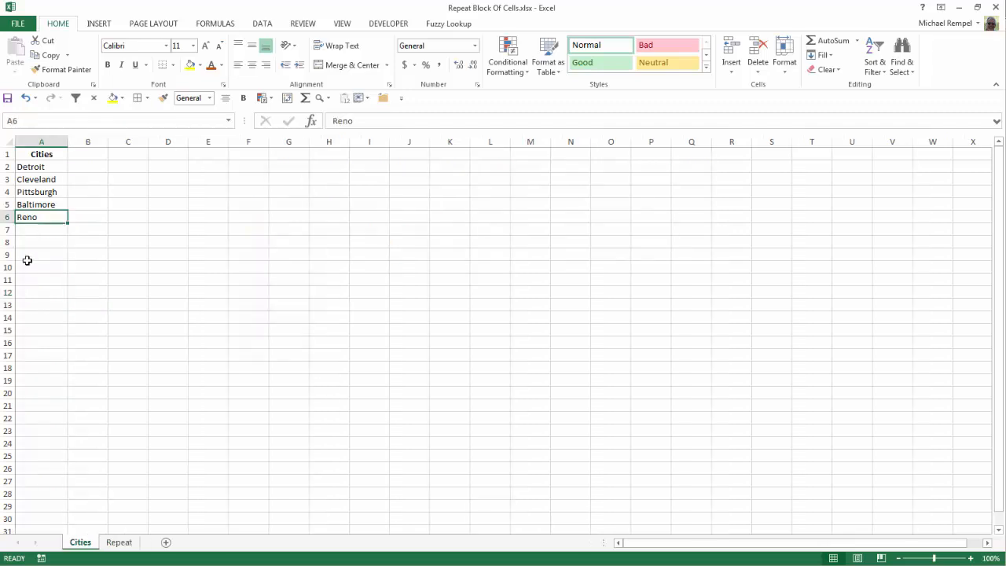
pyautogui.press('Delete')
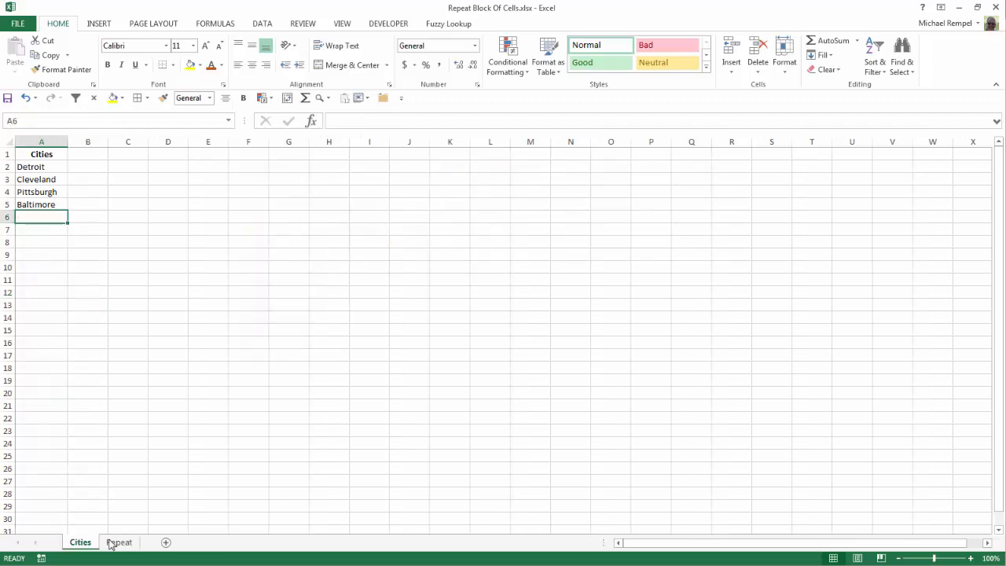
pyautogui.click(119, 542)
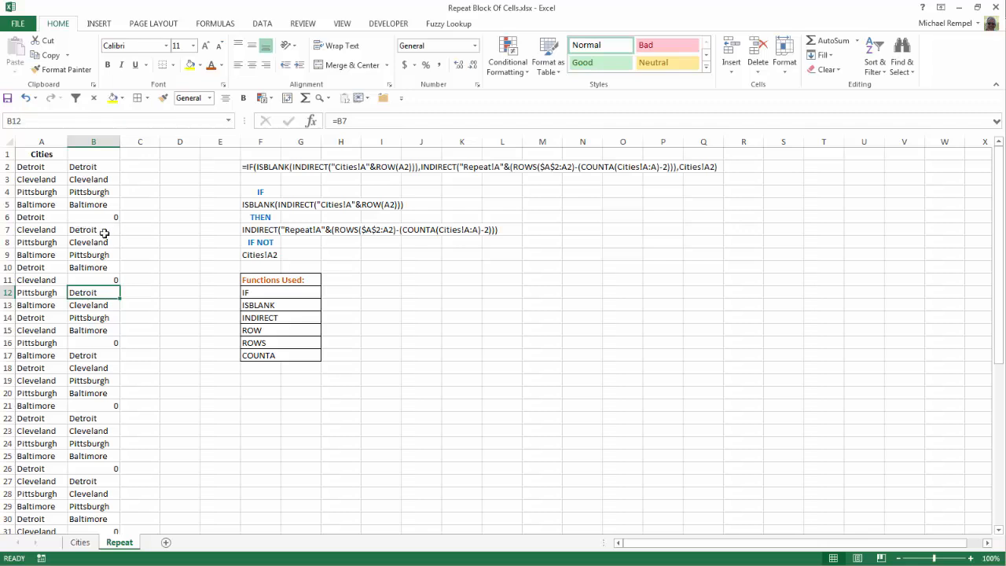
pyautogui.moveTo(103, 267)
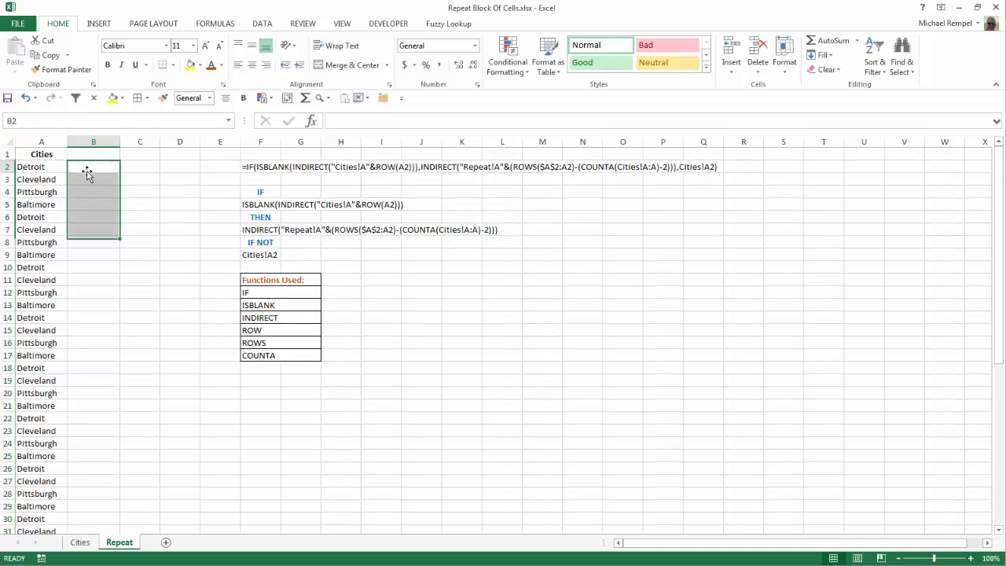
pyautogui.click(42, 167)
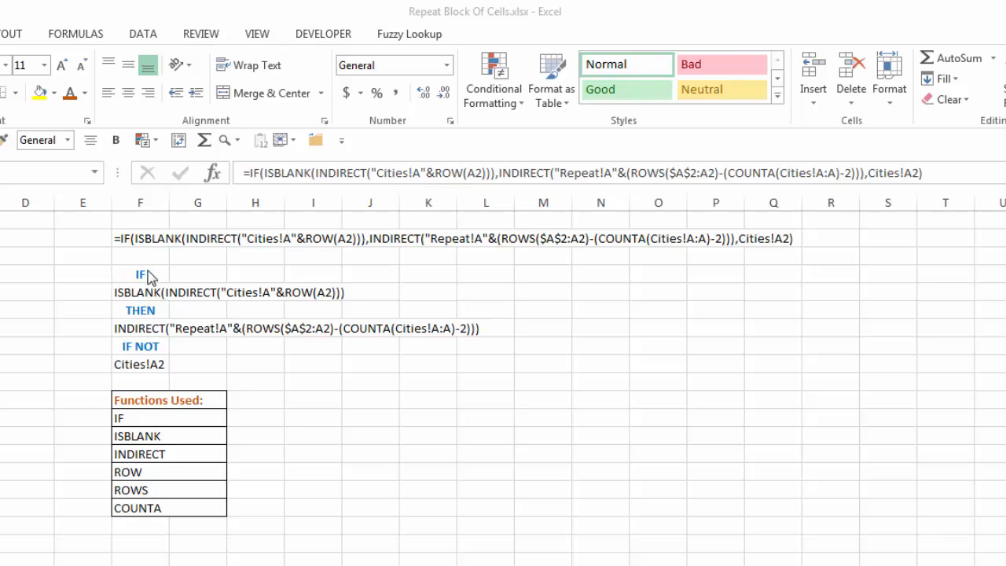
pyautogui.moveTo(135, 299)
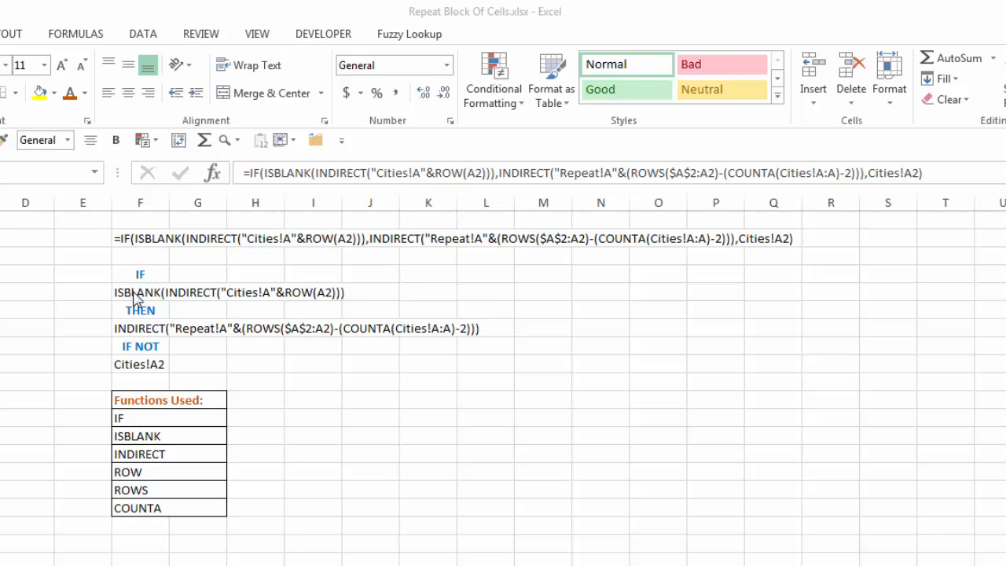
pyautogui.moveTo(268, 306)
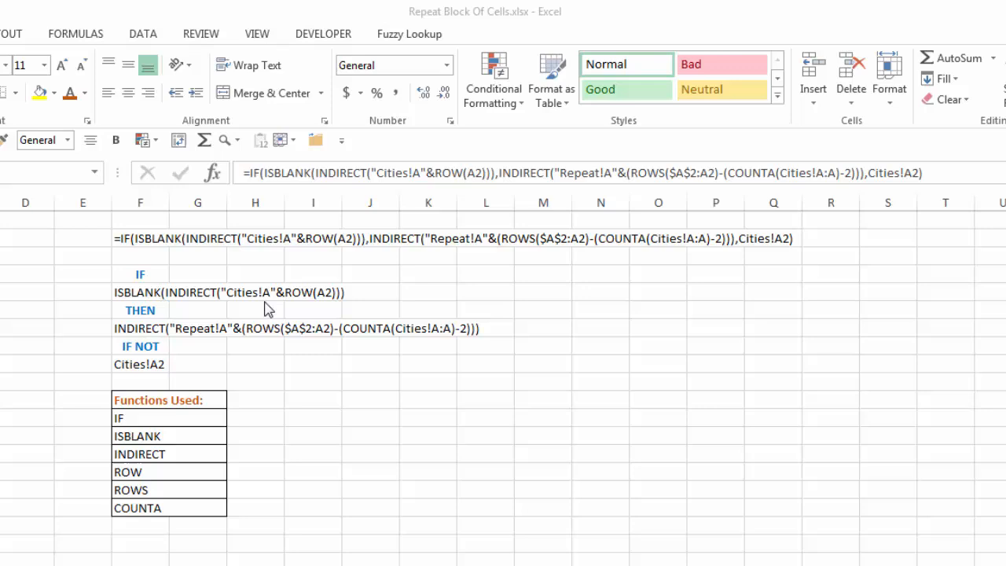
pyautogui.moveTo(332, 302)
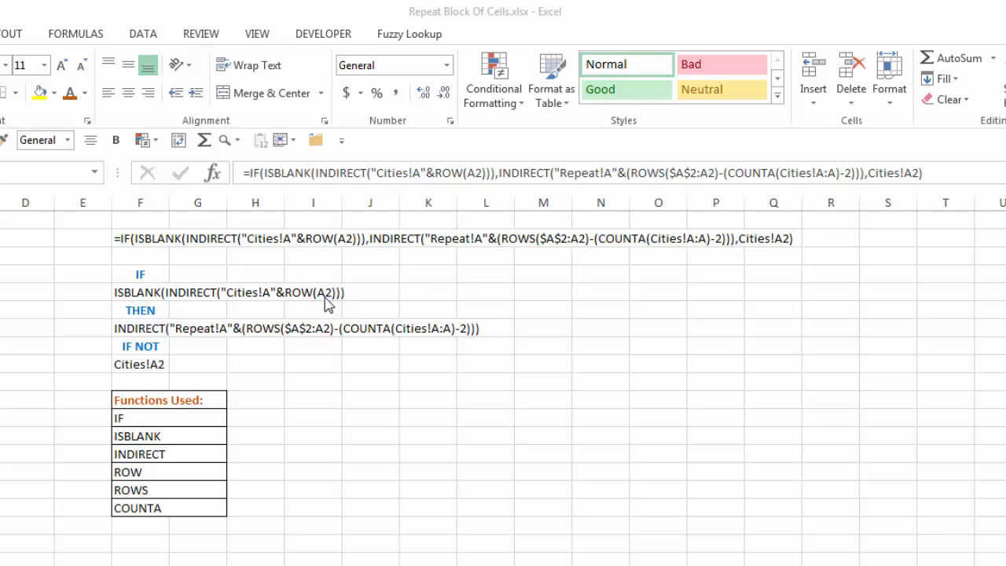
pyautogui.moveTo(231, 299)
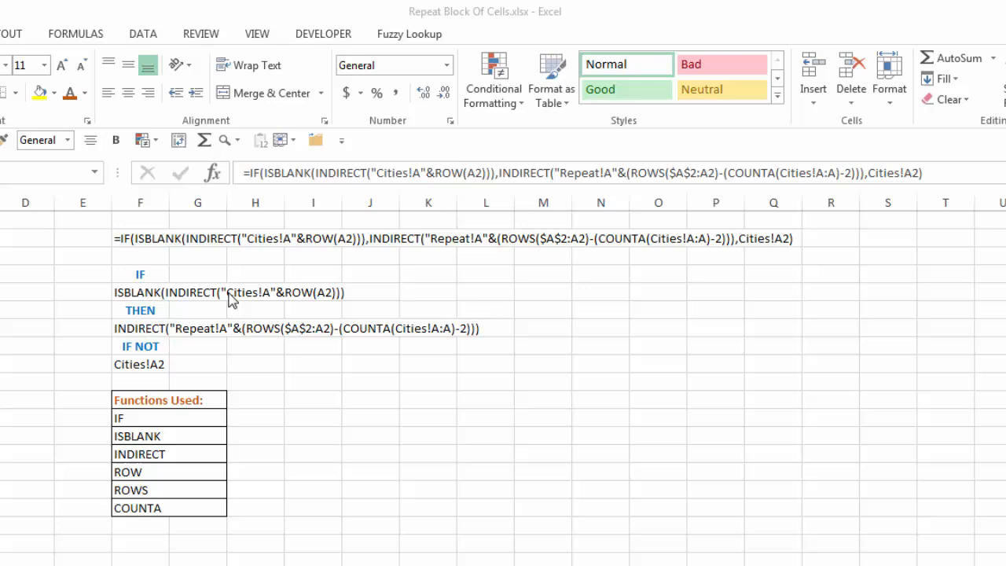
pyautogui.moveTo(309, 298)
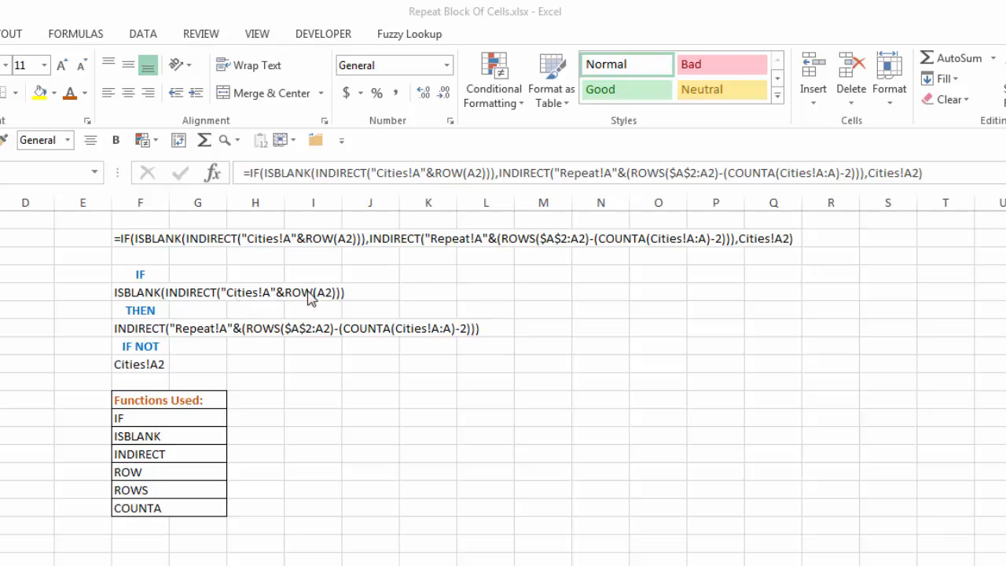
pyautogui.moveTo(246, 301)
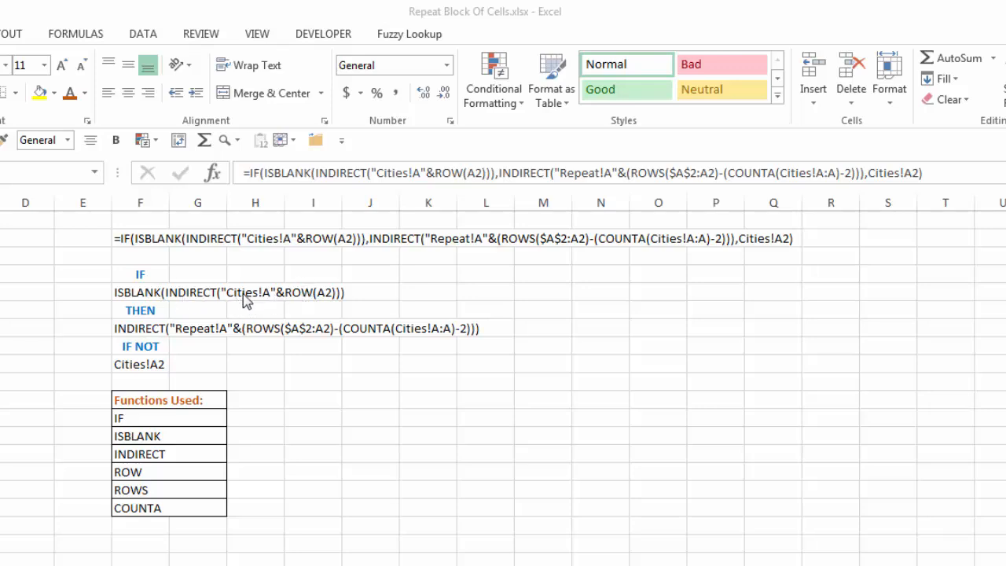
pyautogui.moveTo(135, 336)
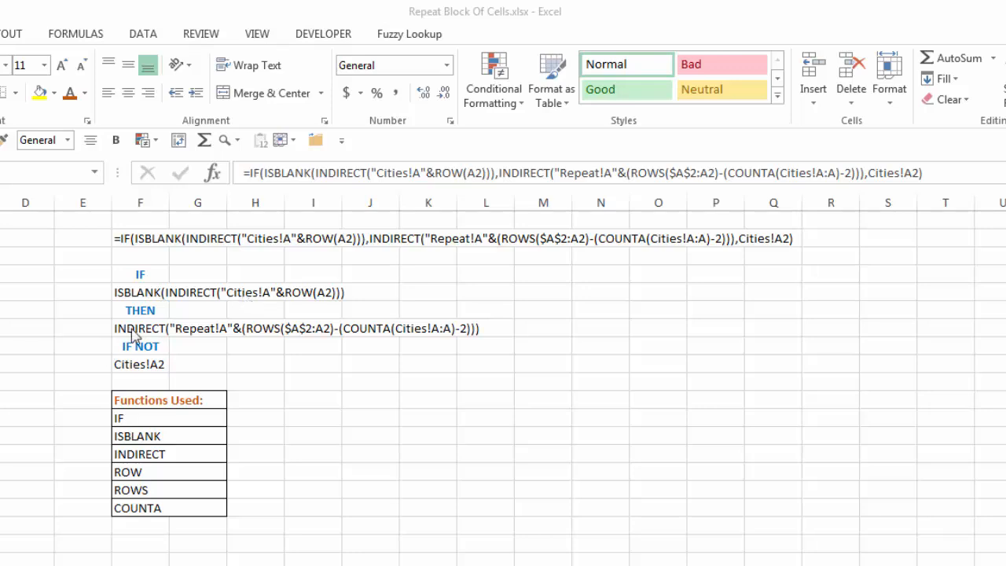
pyautogui.moveTo(228, 340)
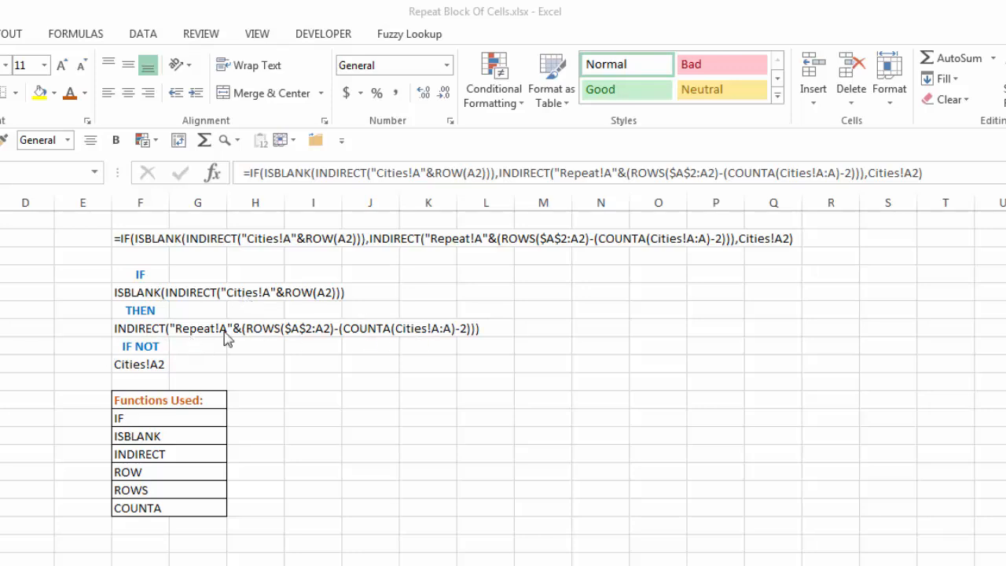
pyautogui.moveTo(172, 375)
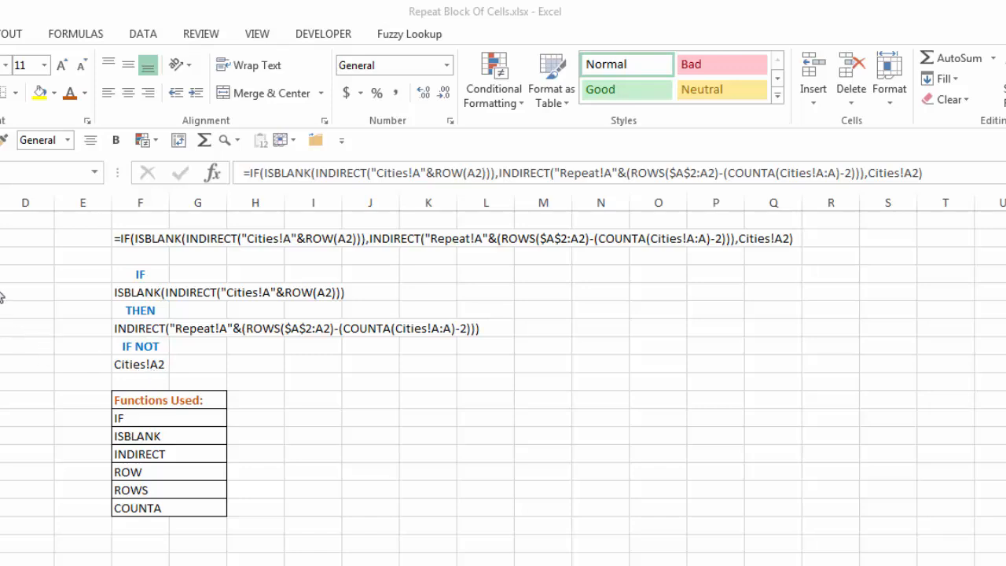
pyautogui.moveTo(210, 307)
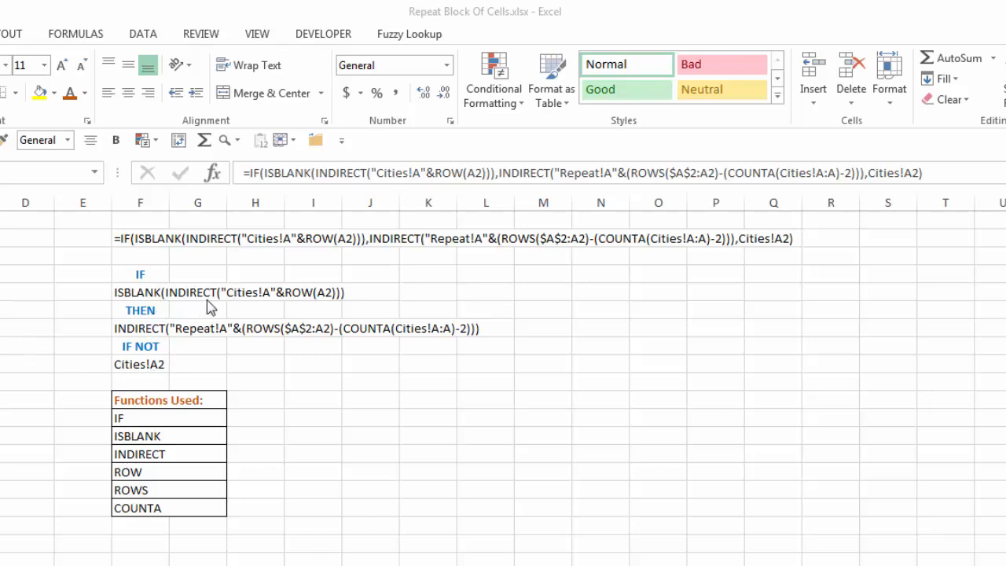
pyautogui.moveTo(275, 305)
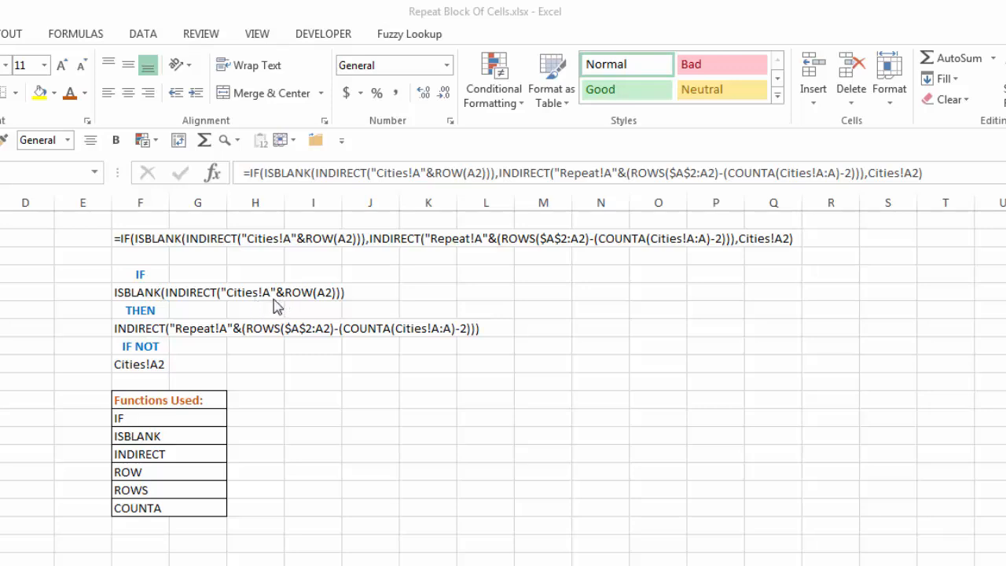
pyautogui.moveTo(314, 306)
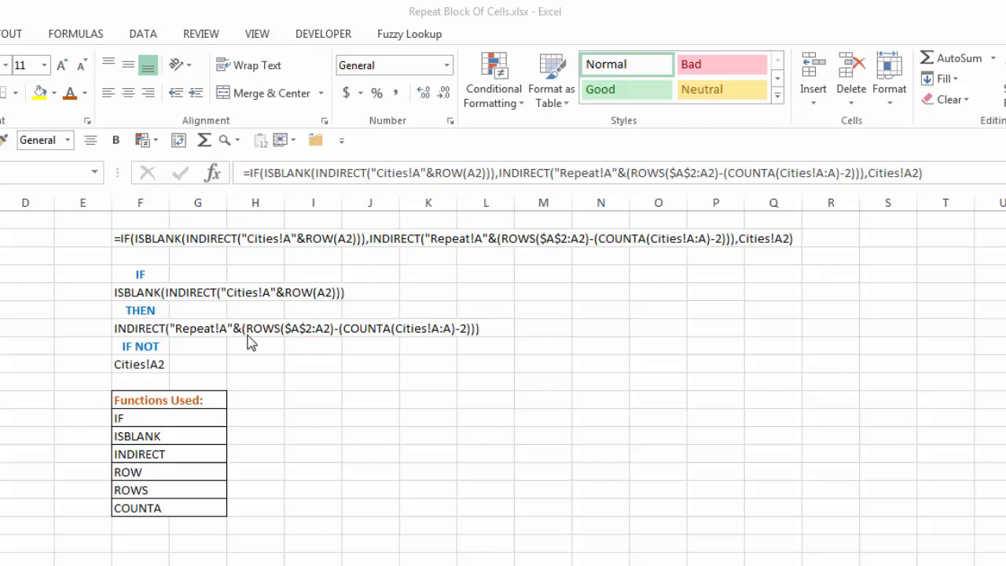
pyautogui.moveTo(168, 382)
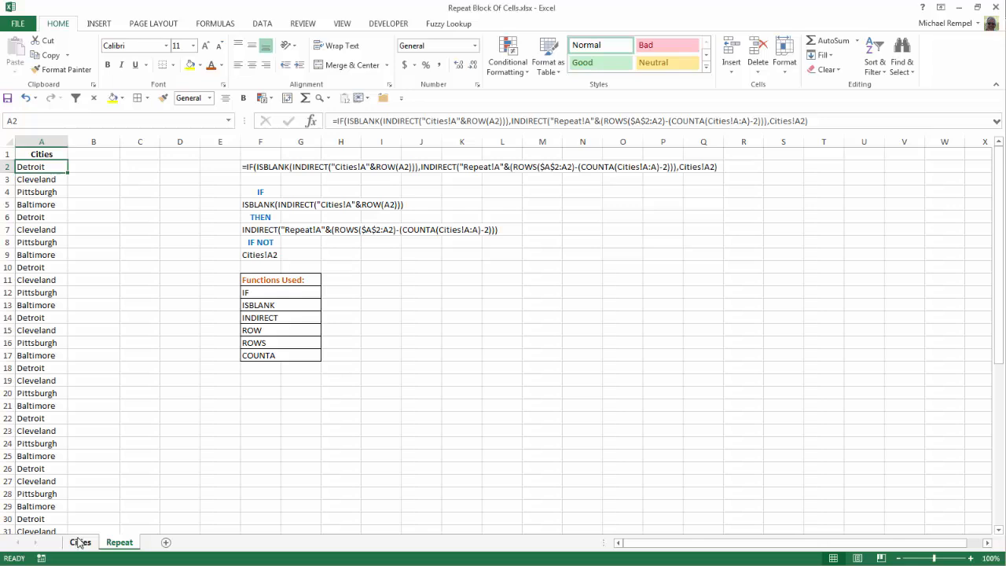
pyautogui.click(81, 542)
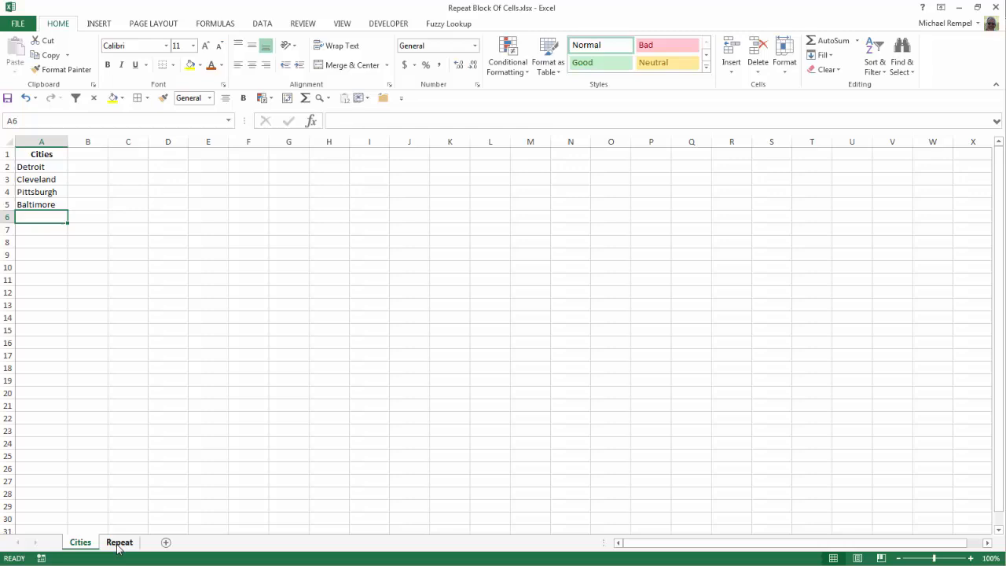
pyautogui.click(119, 542)
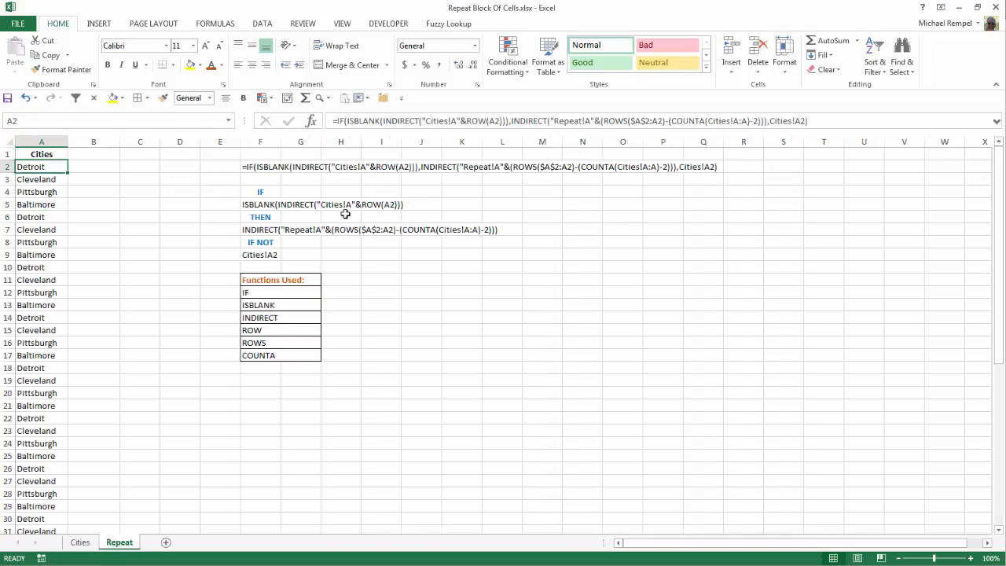
pyautogui.moveTo(251, 233)
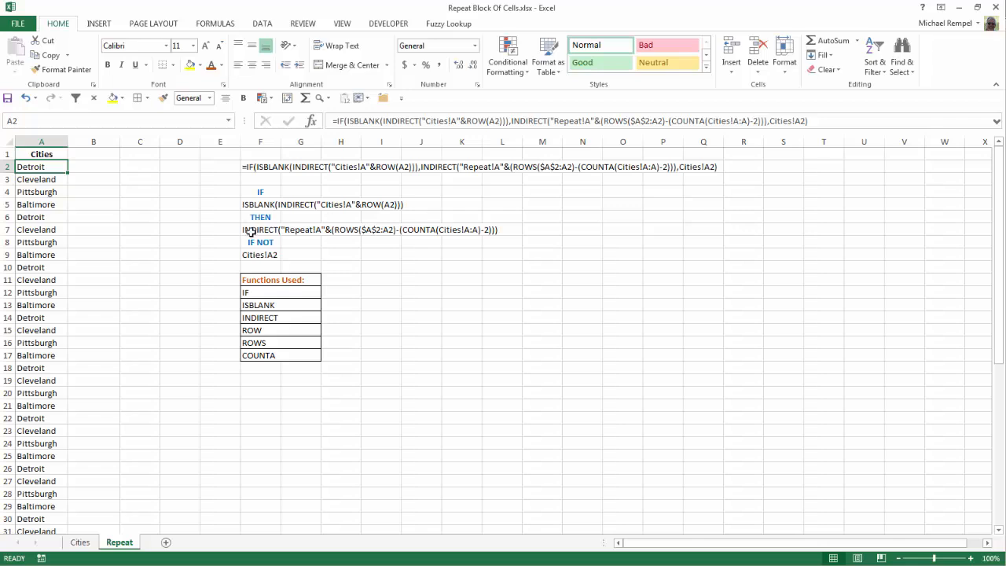
pyautogui.moveTo(348, 263)
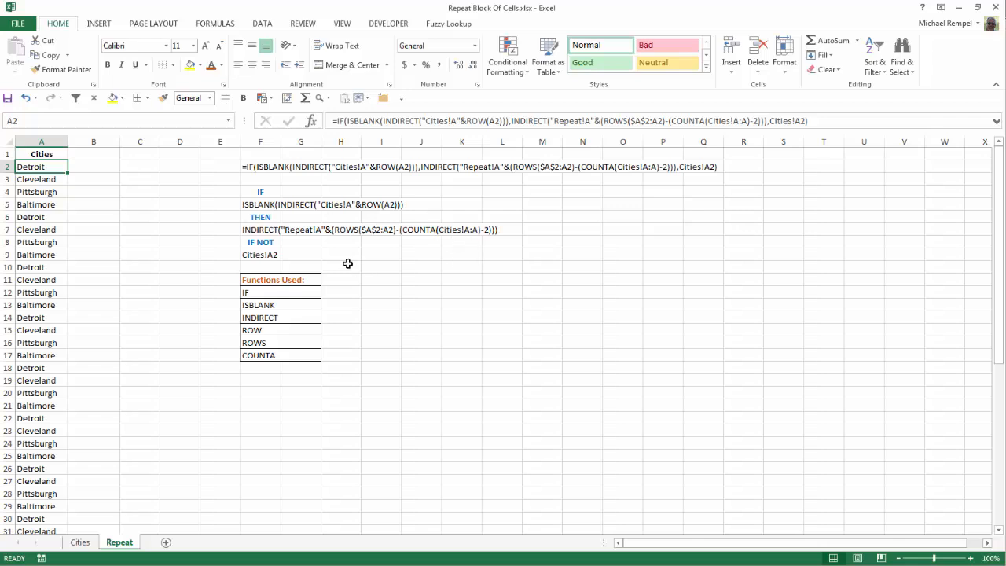
pyautogui.moveTo(276, 251)
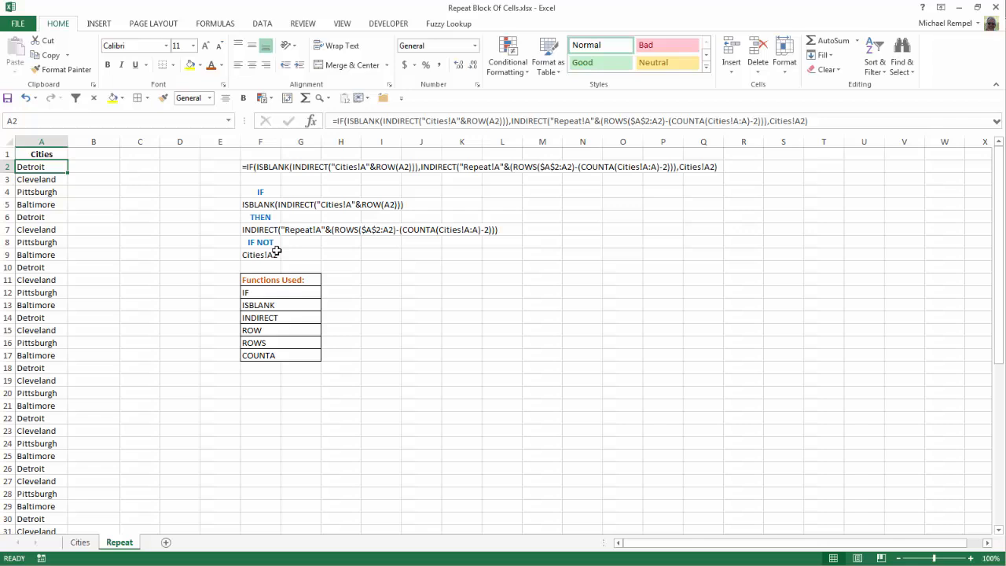
pyautogui.moveTo(424, 237)
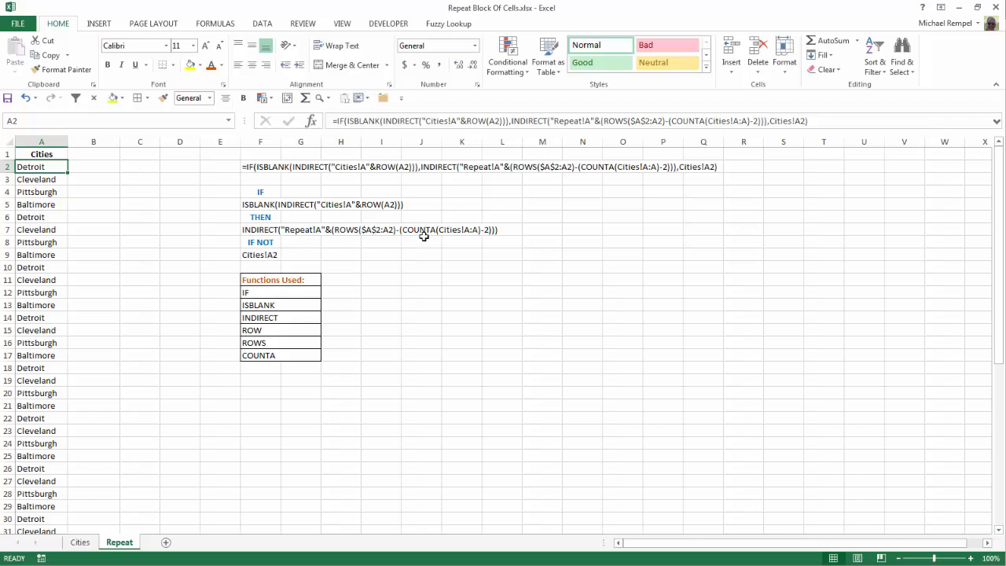
pyautogui.moveTo(334, 259)
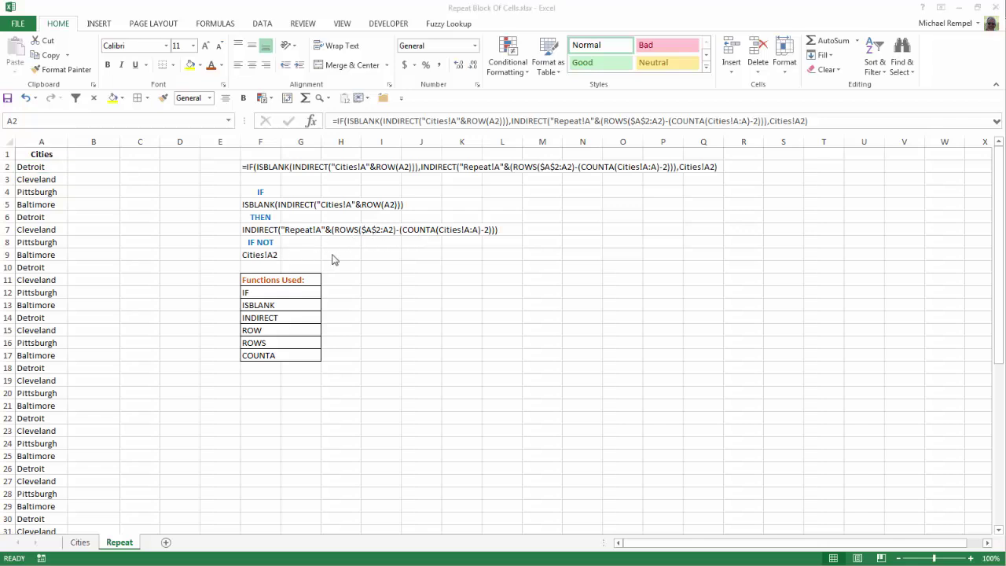
pyautogui.moveTo(291, 240)
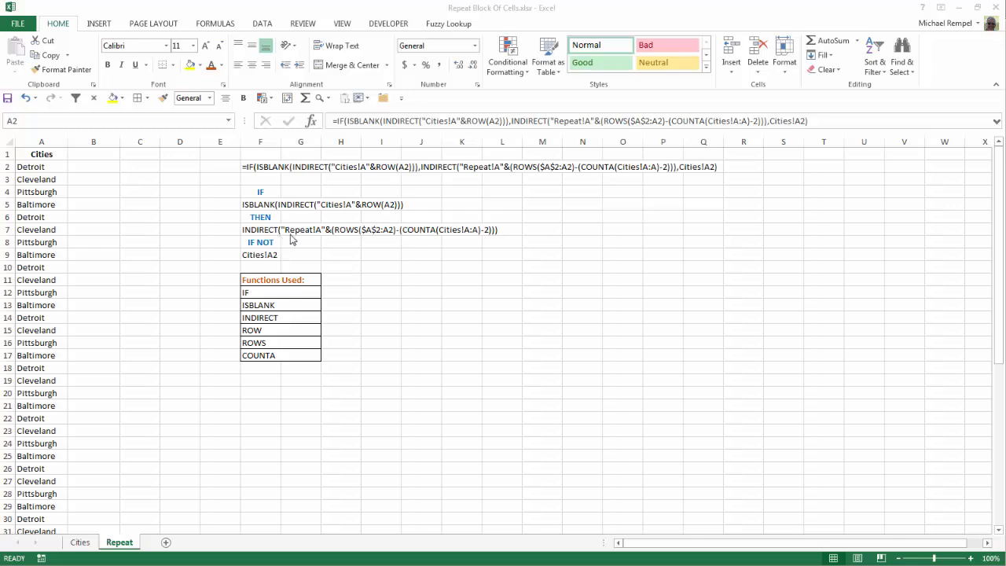
pyautogui.moveTo(133, 285)
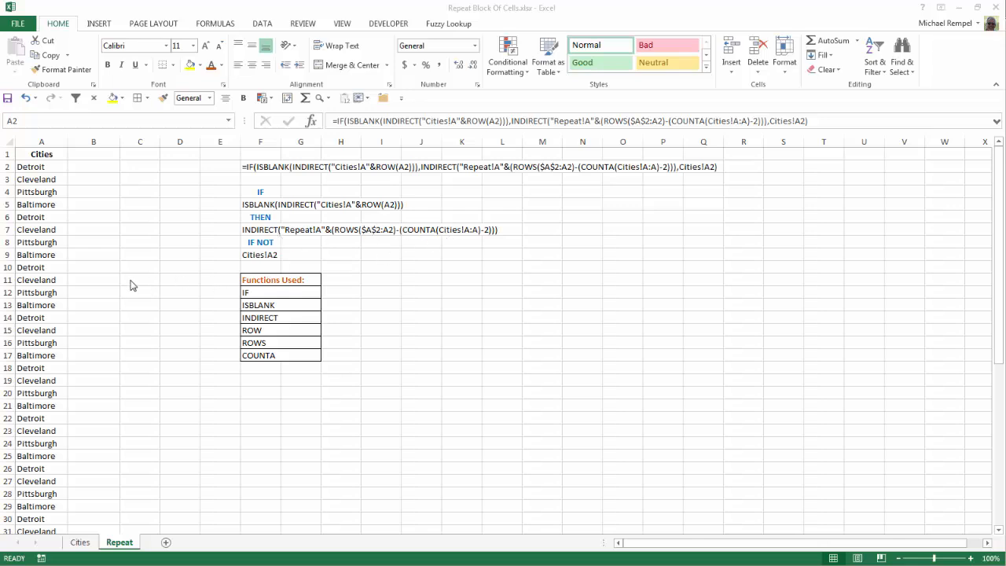
pyautogui.moveTo(246, 253)
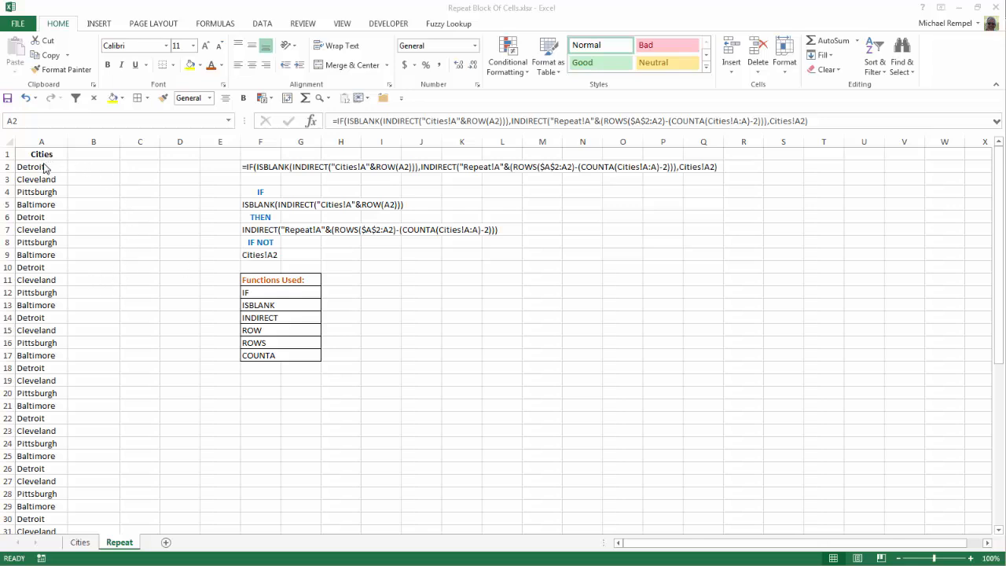
pyautogui.moveTo(52, 205)
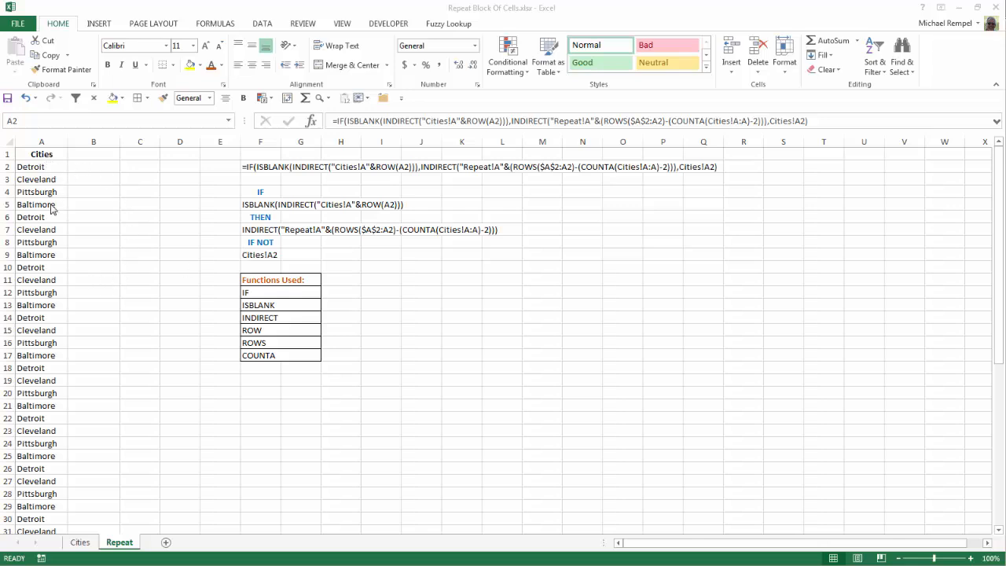
pyautogui.moveTo(52, 246)
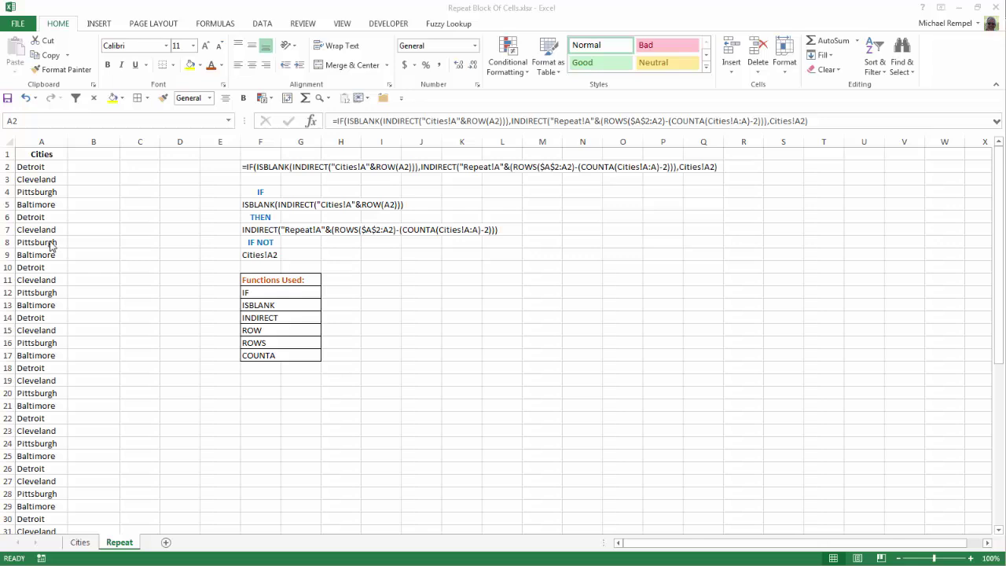
pyautogui.moveTo(79, 225)
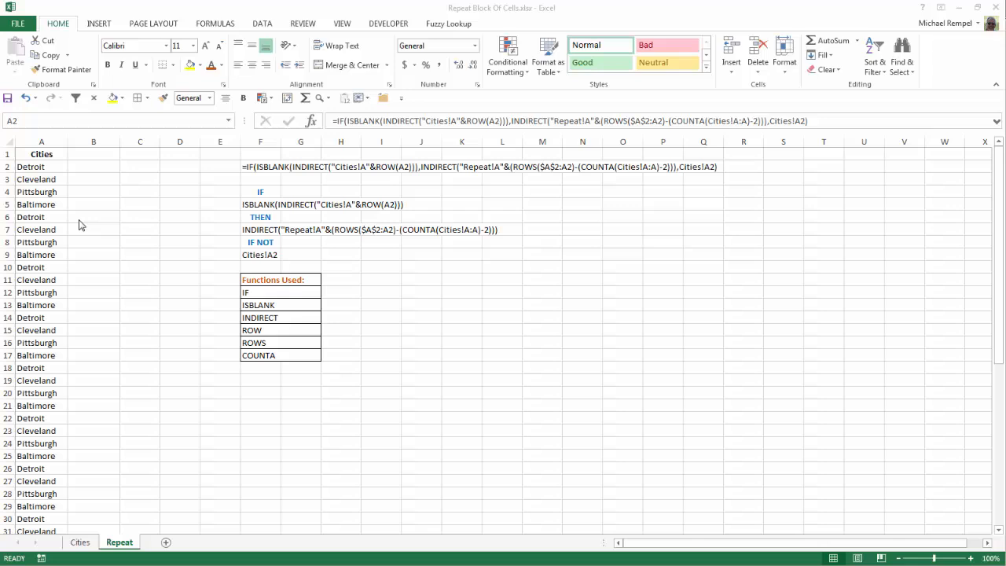
pyautogui.moveTo(316, 245)
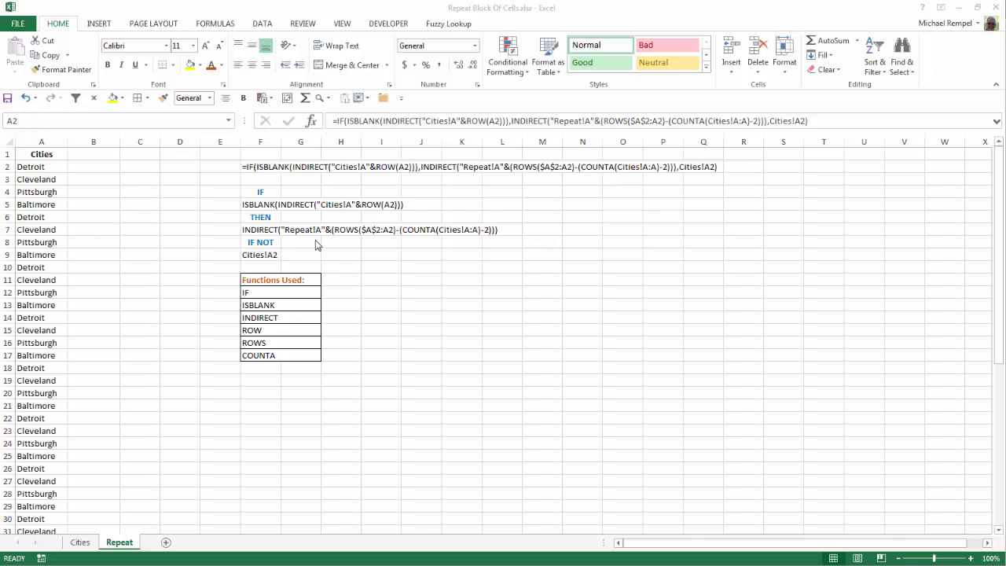
pyautogui.moveTo(318, 181)
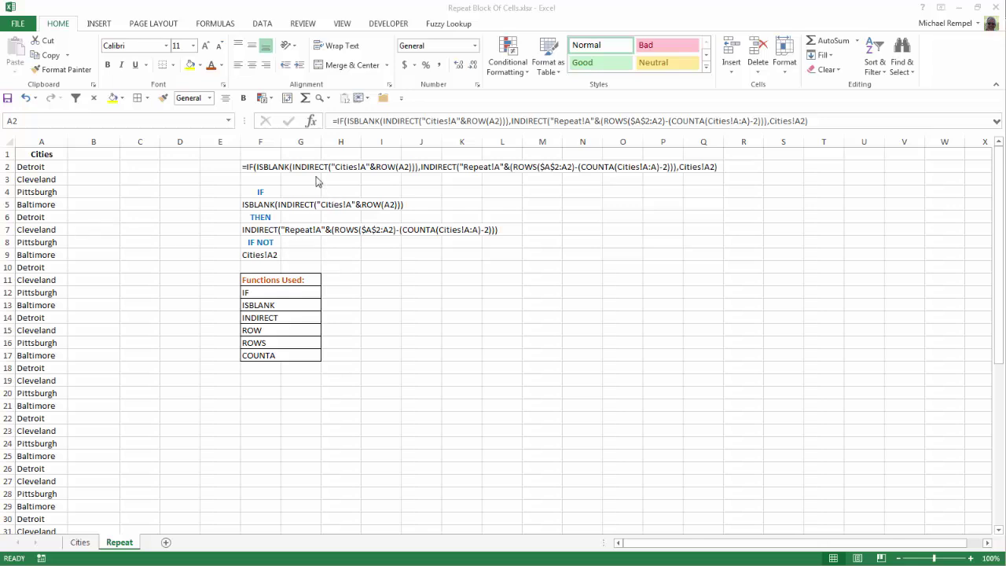
pyautogui.moveTo(533, 120)
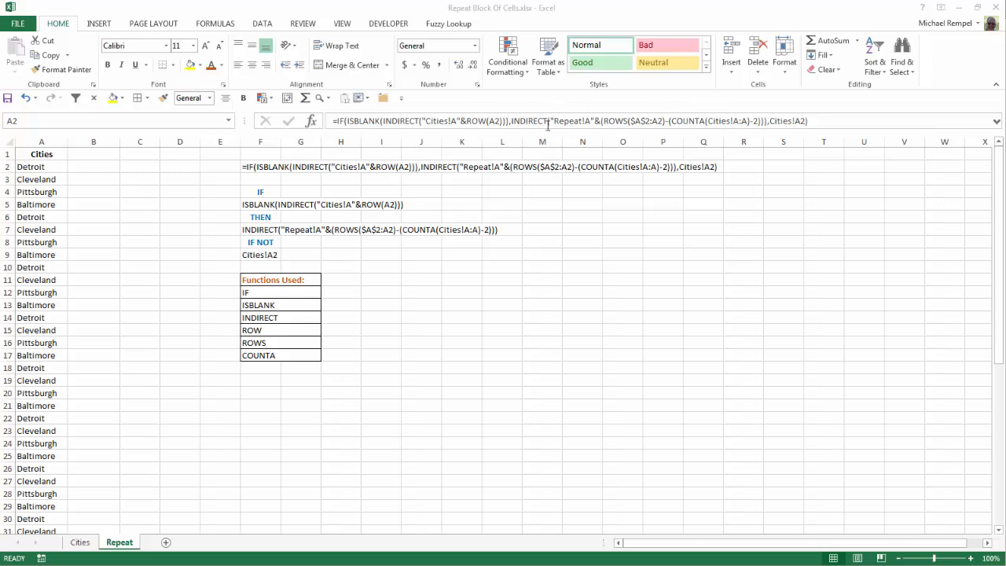
pyautogui.click(42, 166)
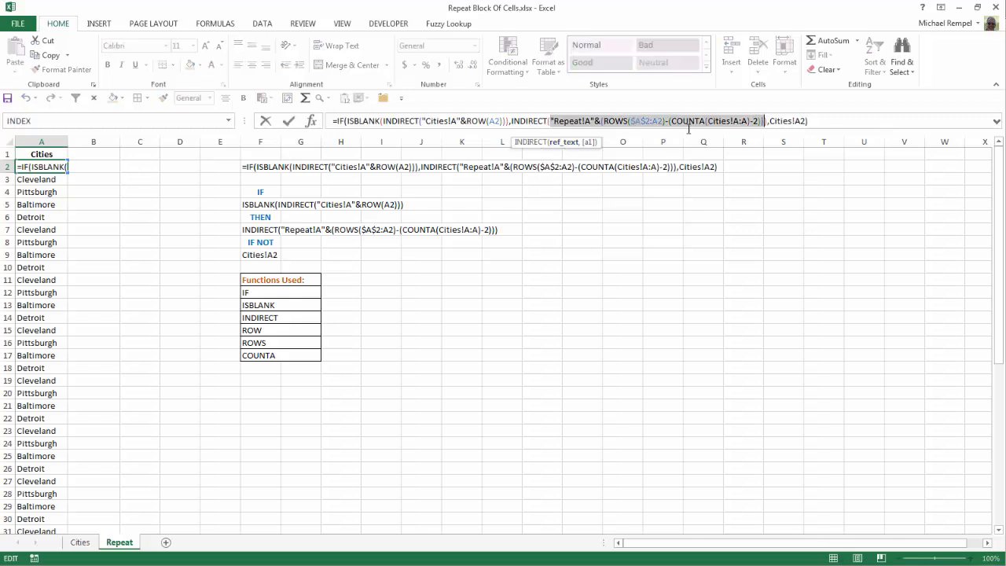
pyautogui.moveTo(656, 220)
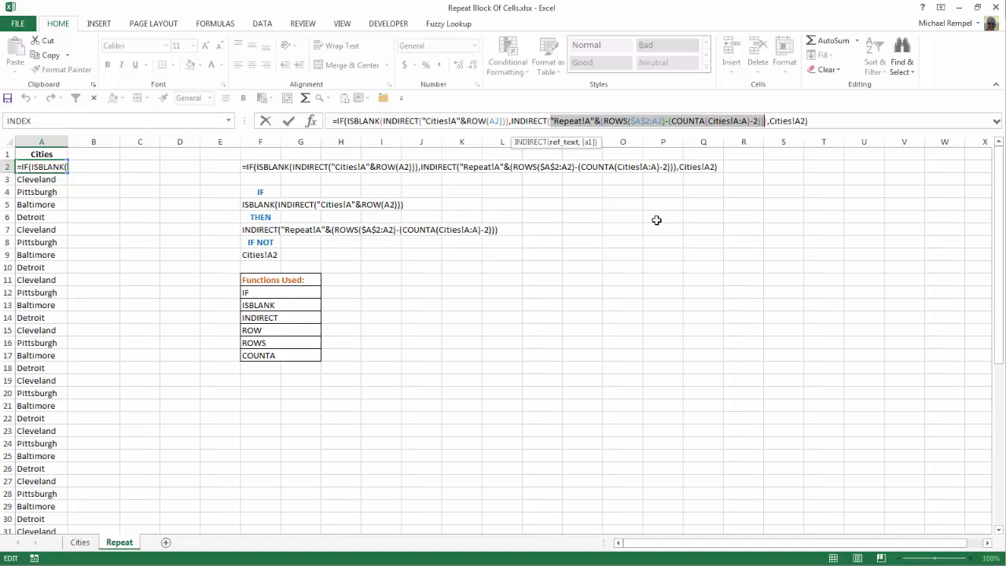
pyautogui.press('Return')
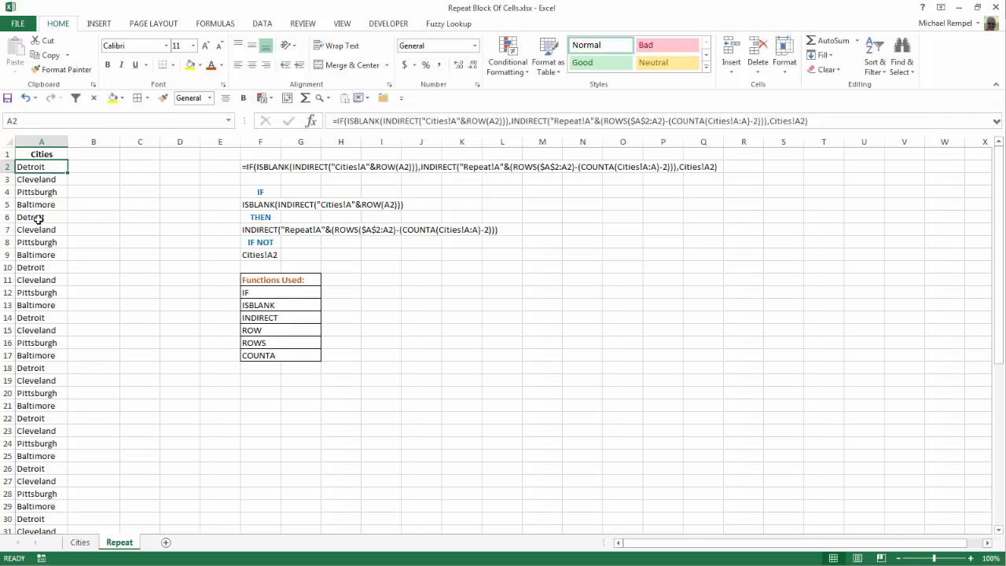
pyautogui.click(41, 217)
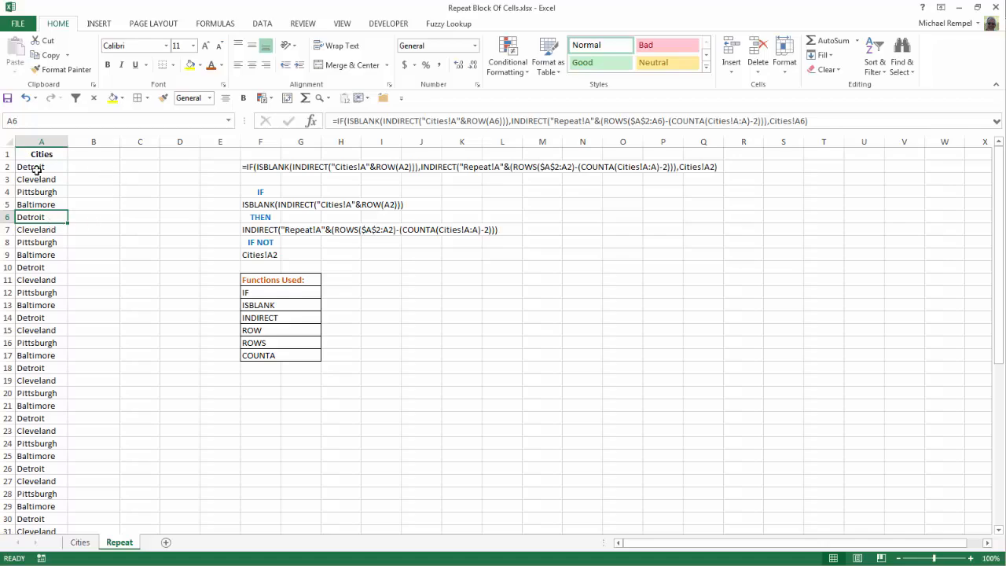
pyautogui.moveTo(492, 158)
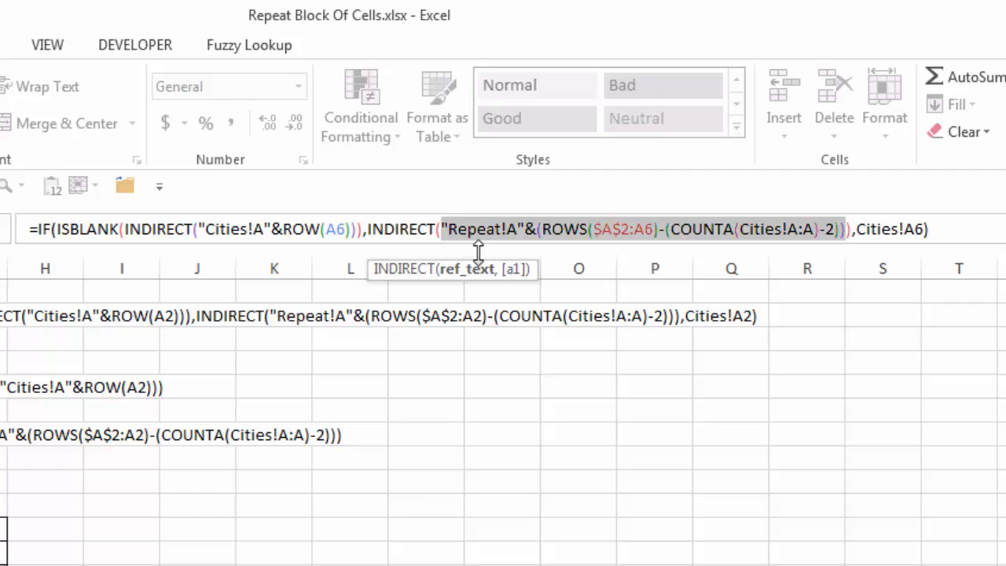
pyautogui.moveTo(483, 229)
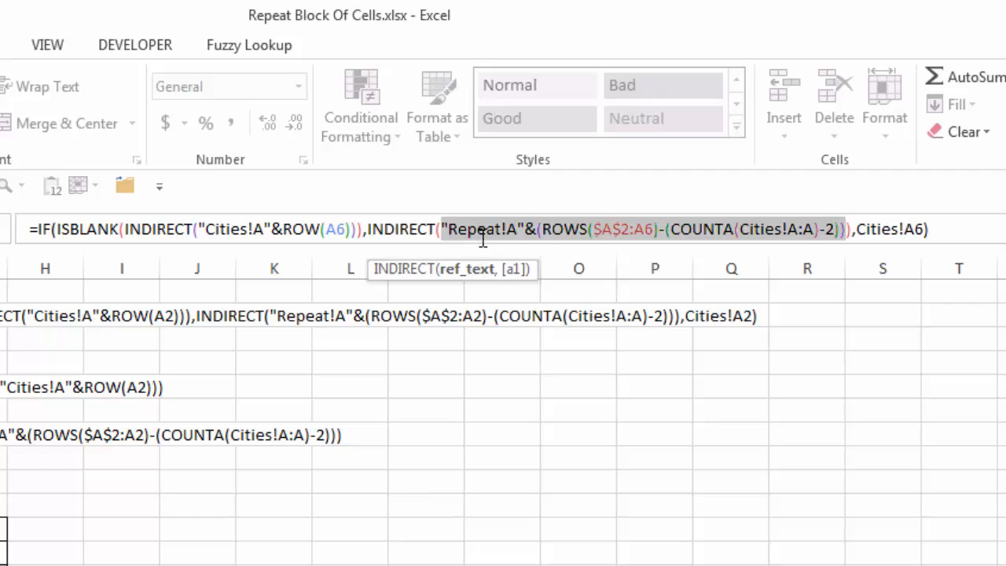
pyautogui.moveTo(518, 224)
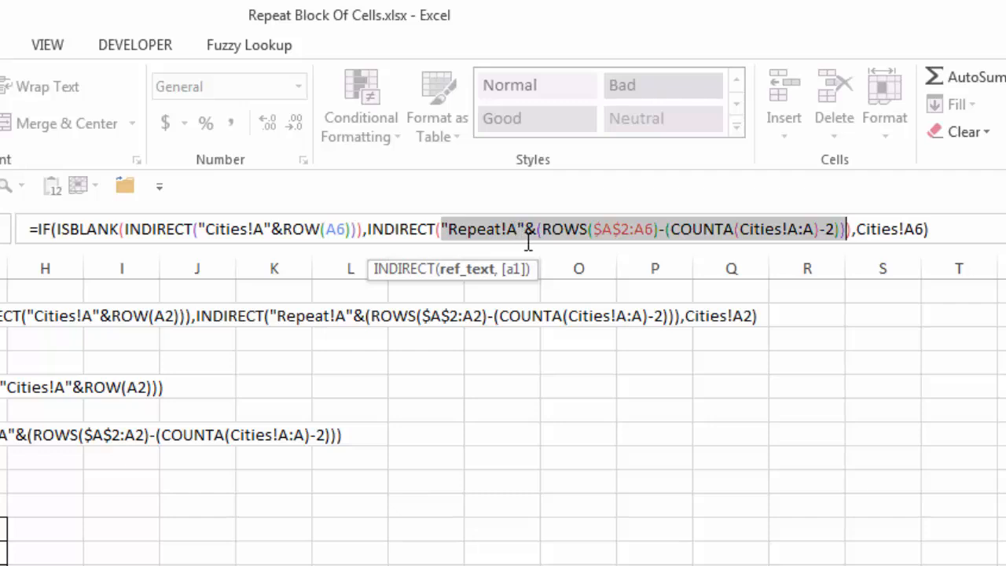
pyautogui.moveTo(547, 252)
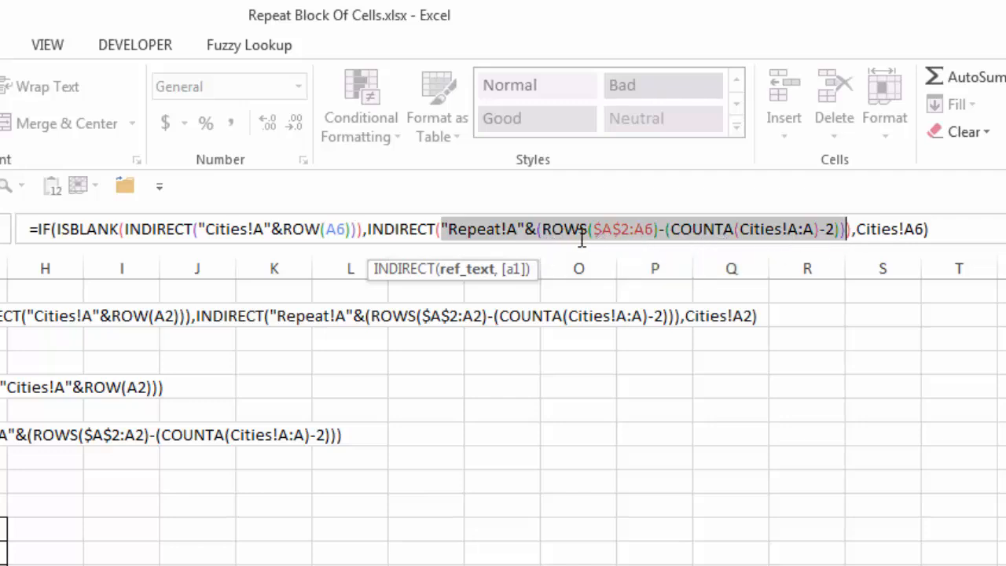
pyautogui.moveTo(609, 250)
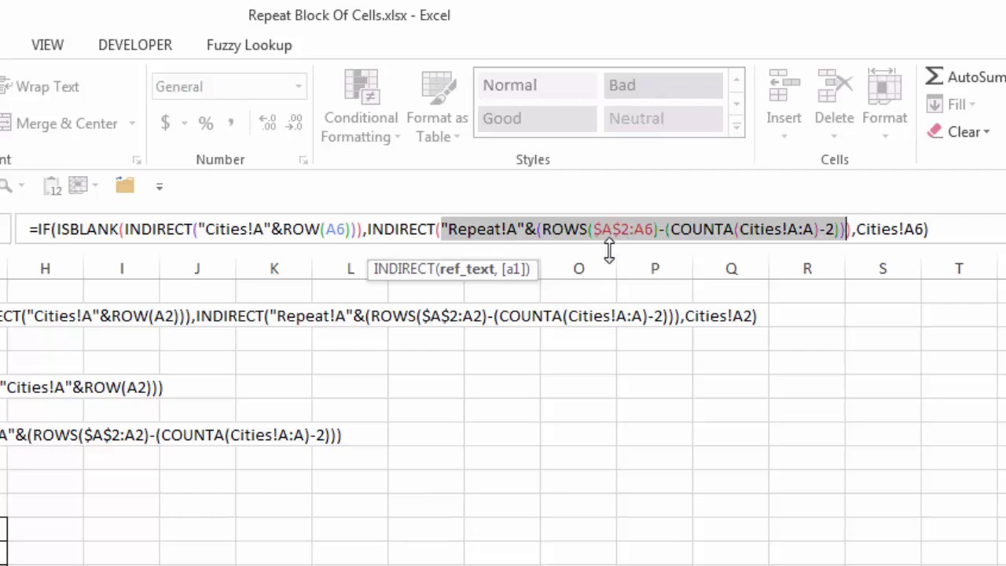
pyautogui.moveTo(654, 247)
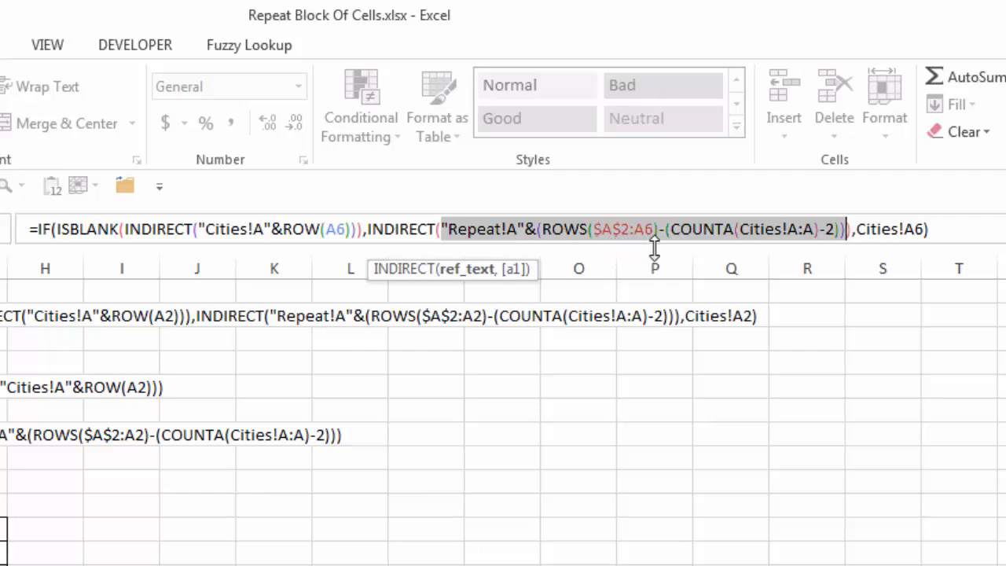
pyautogui.moveTo(683, 246)
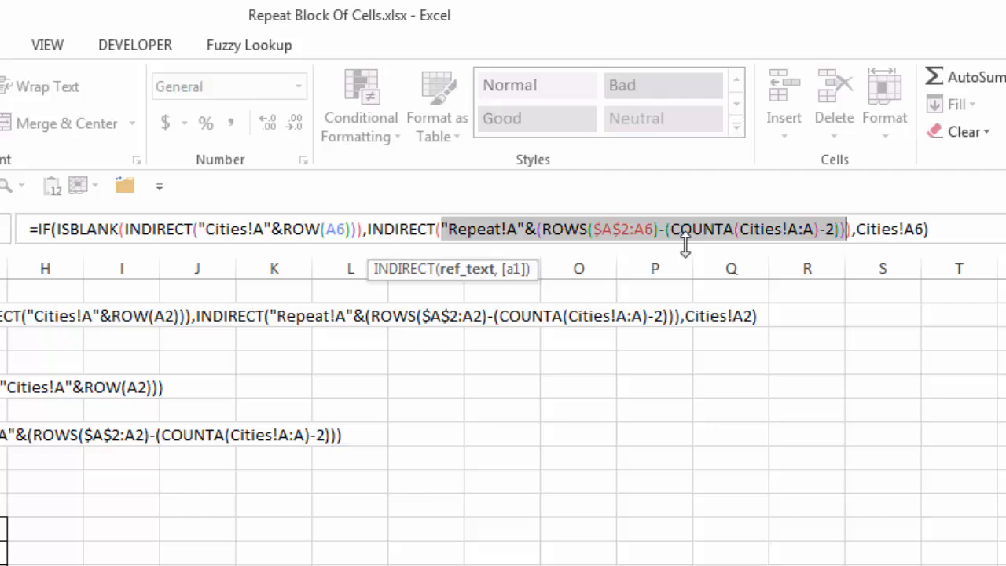
pyautogui.moveTo(759, 246)
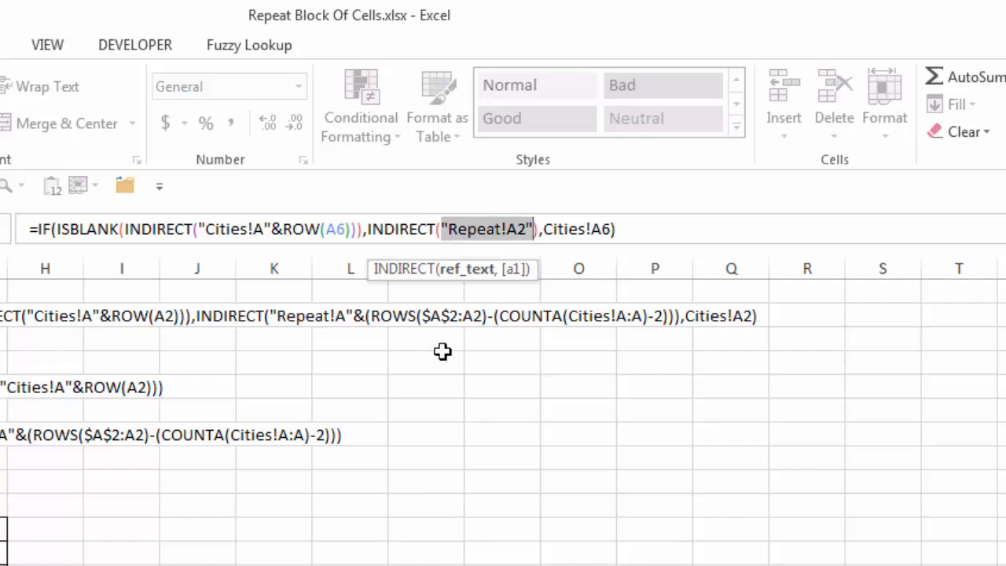
pyautogui.moveTo(424, 346)
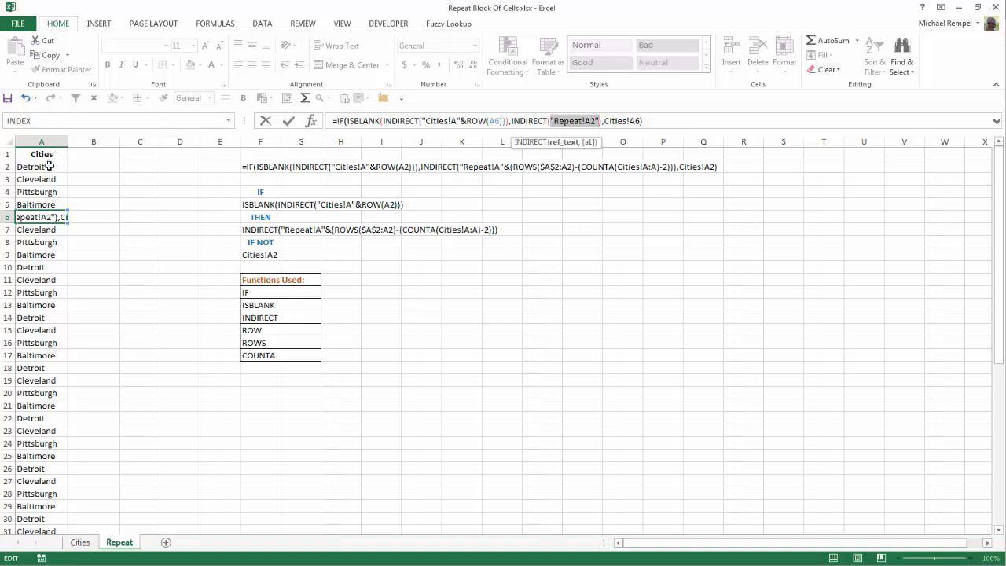
pyautogui.press('Return')
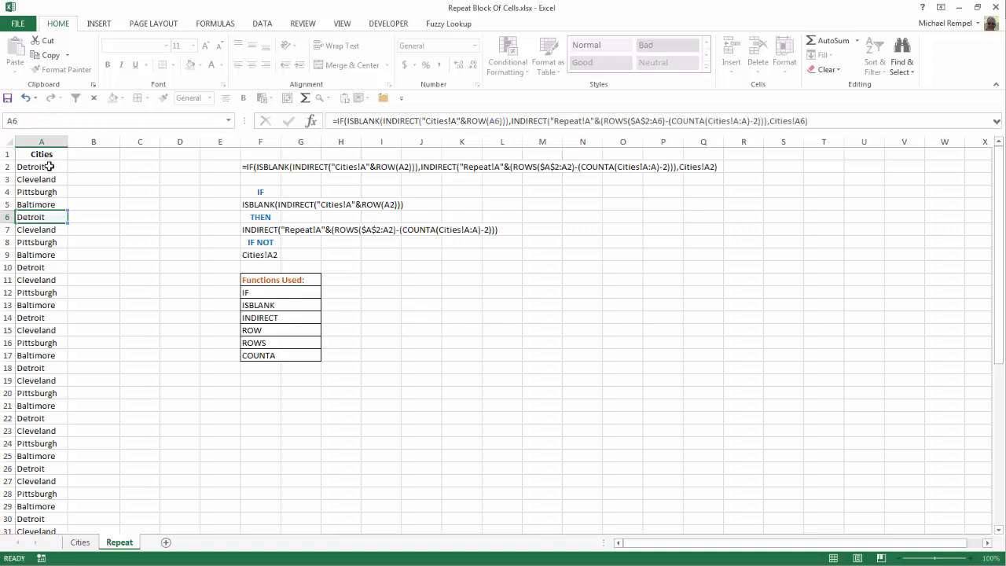
pyautogui.click(41, 229)
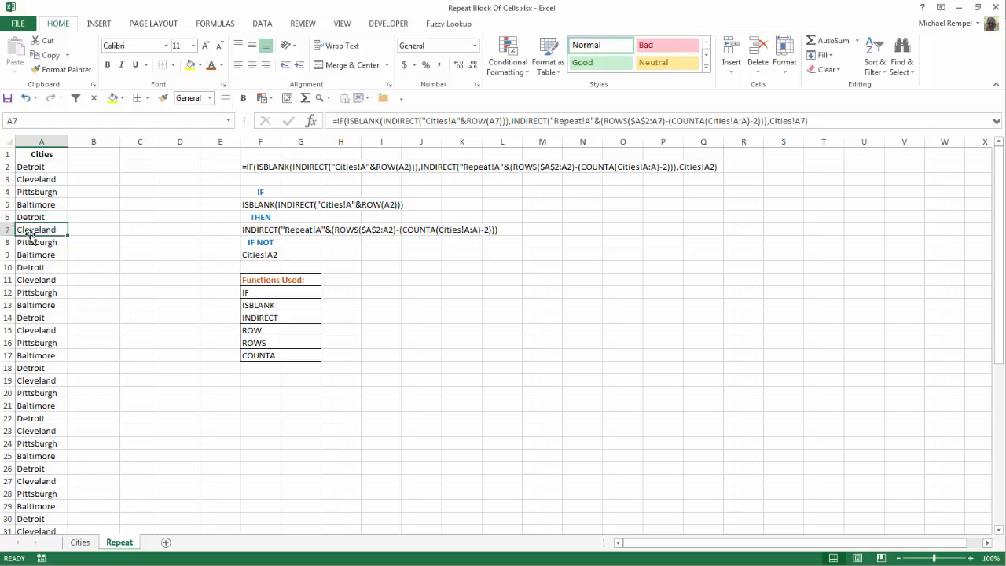
pyautogui.moveTo(29, 179)
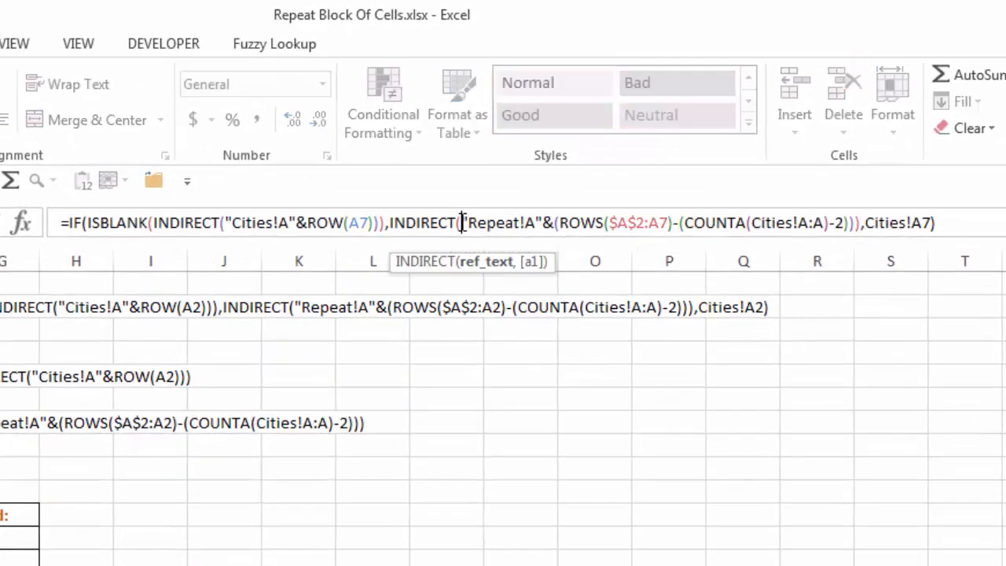
pyautogui.moveTo(485, 261)
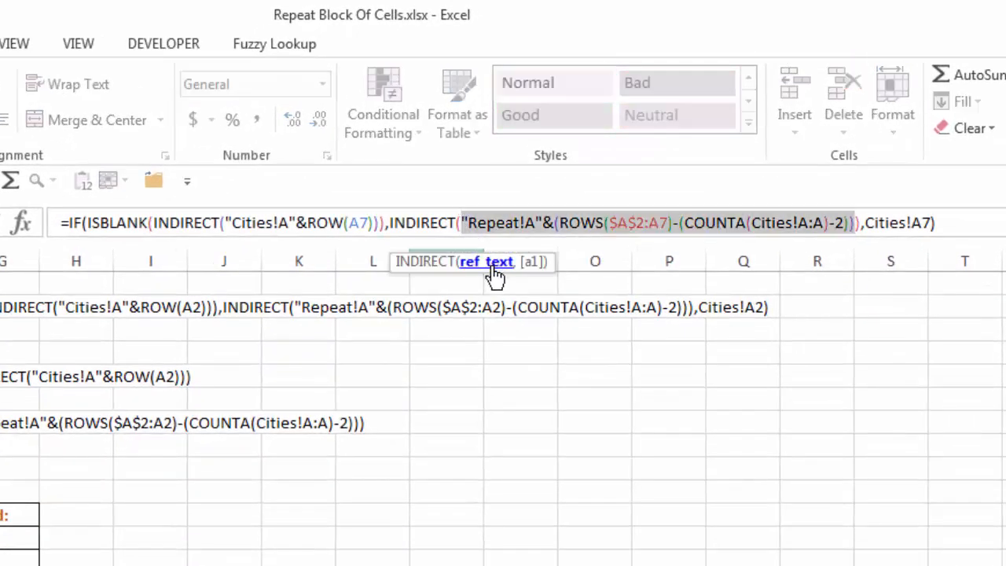
pyautogui.moveTo(620, 239)
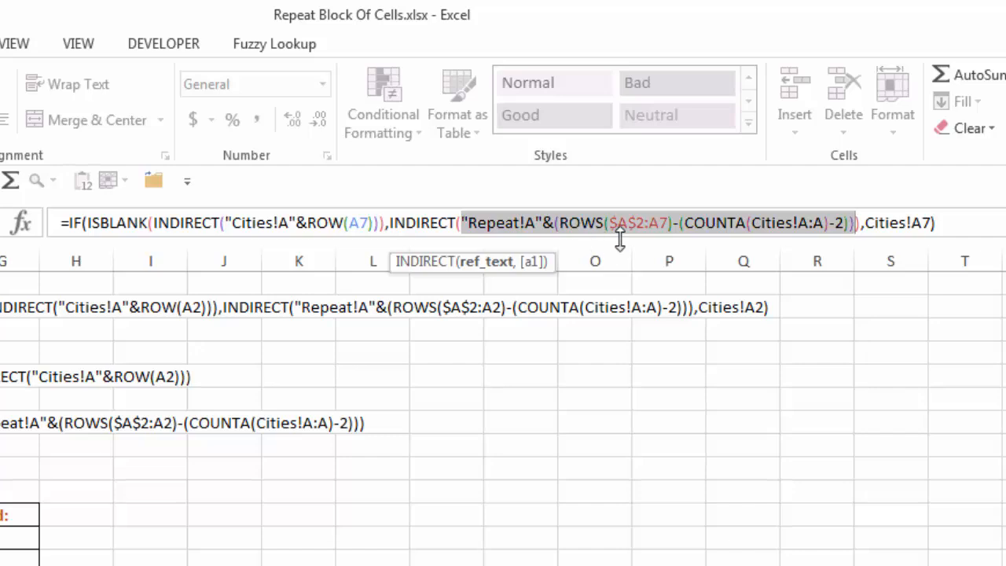
pyautogui.moveTo(665, 239)
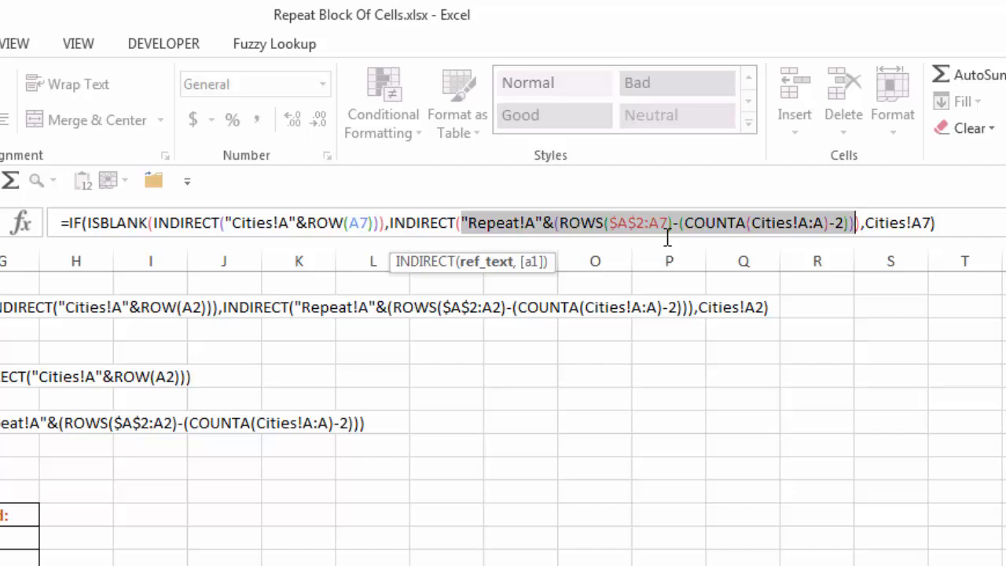
pyautogui.moveTo(811, 244)
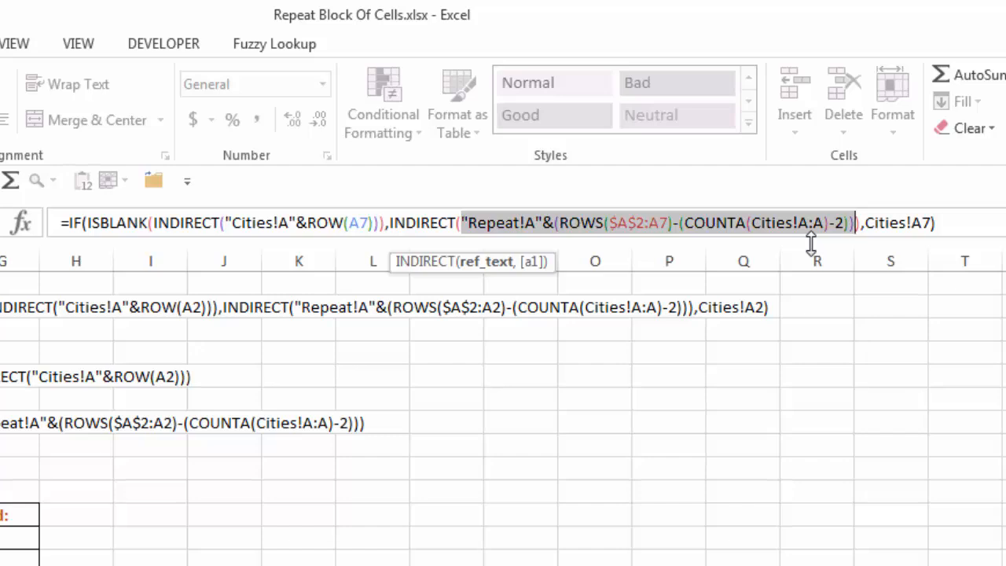
pyautogui.moveTo(857, 237)
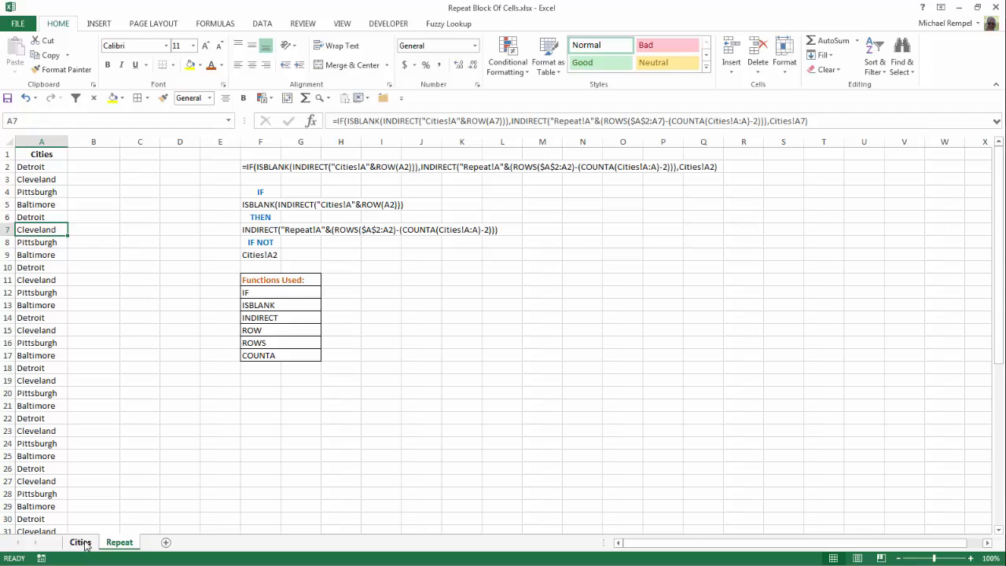
# Visit the Cities sheet to add Reno and Tulsa, then return to Repeat.
pyautogui.click(80, 542)
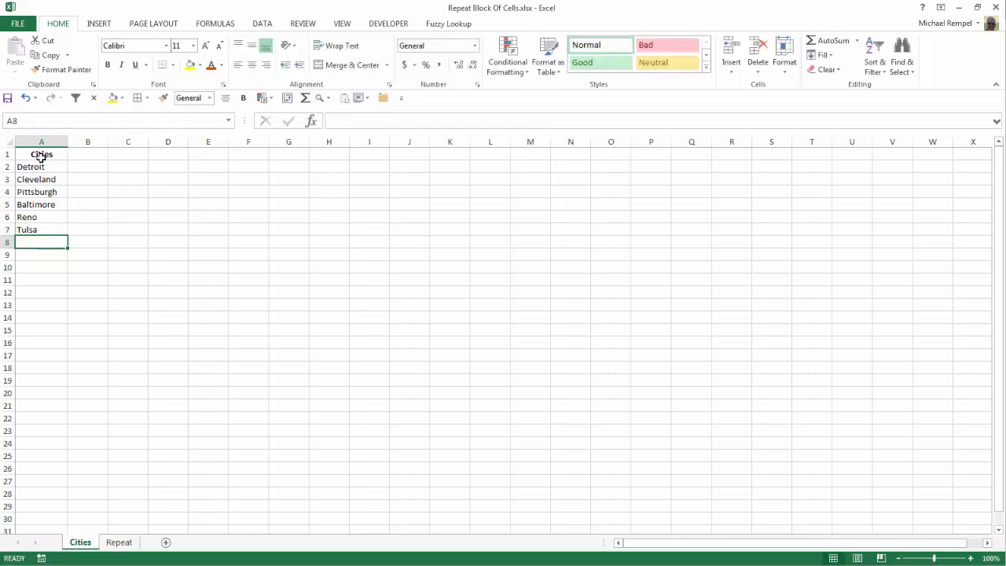
pyautogui.click(118, 542)
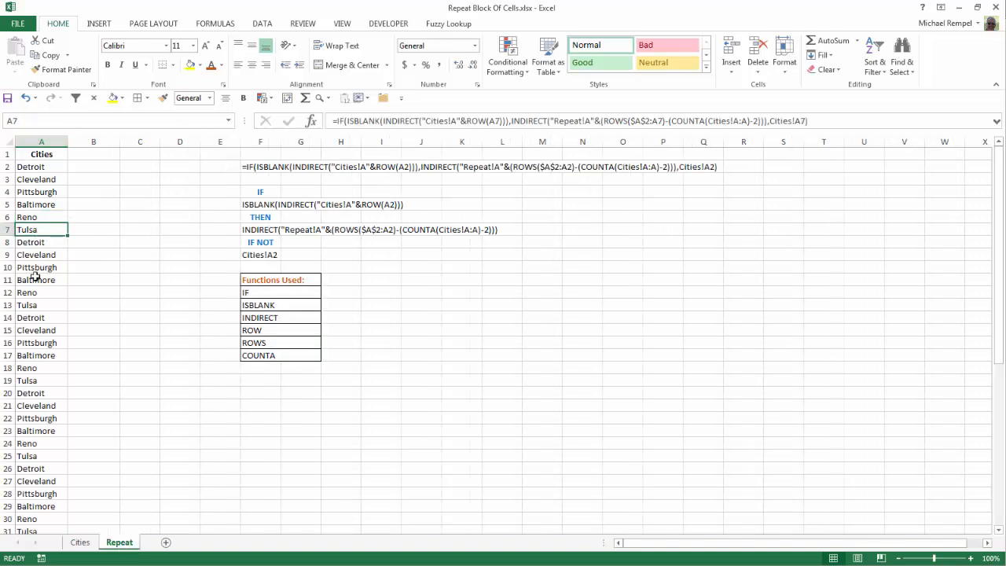
pyautogui.click(41, 292)
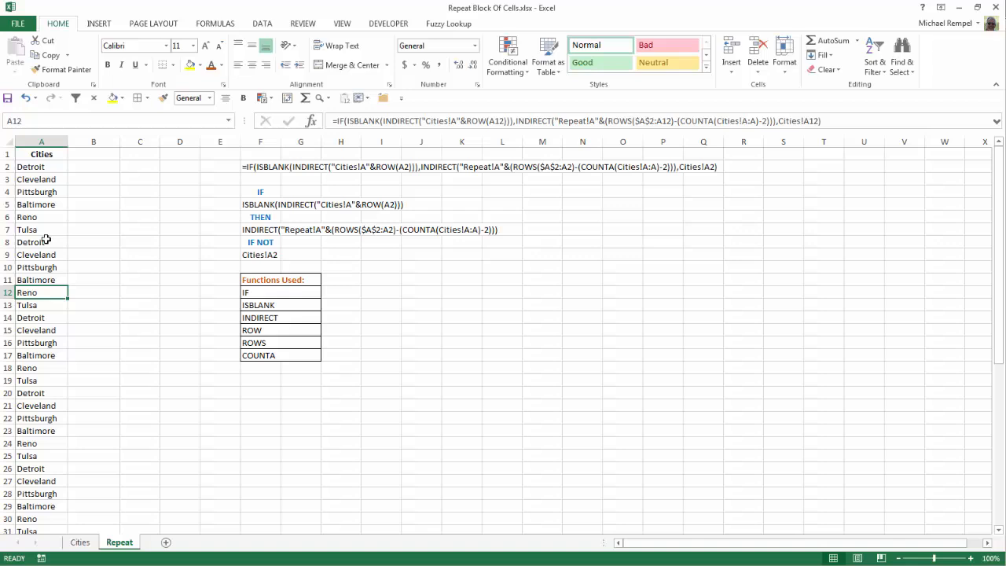
pyautogui.moveTo(585, 141)
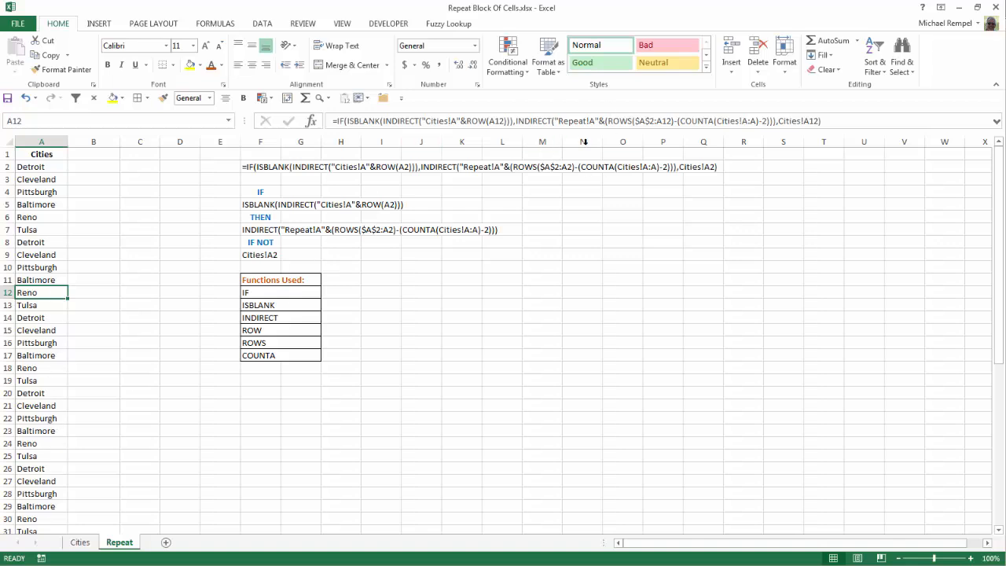
pyautogui.moveTo(94, 302)
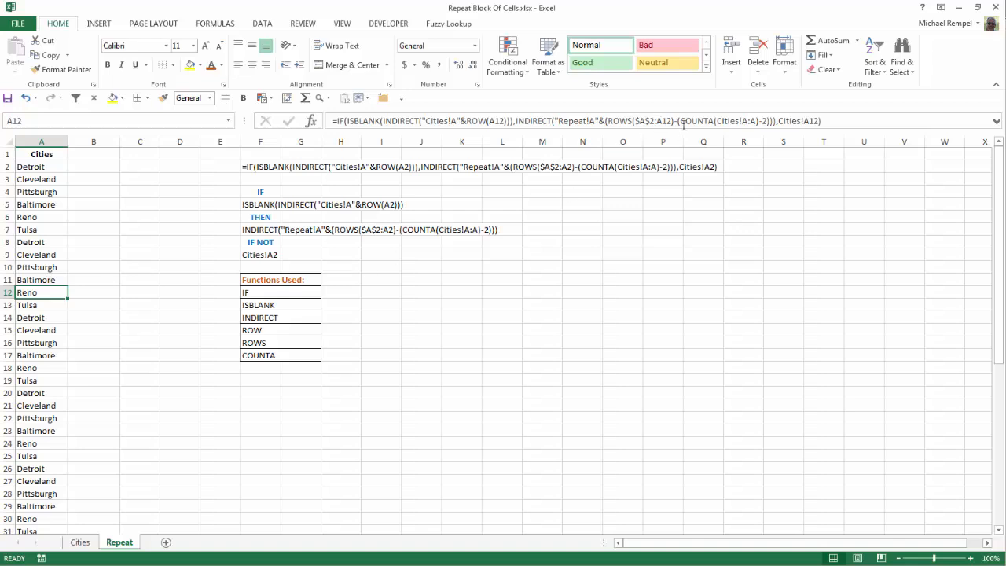
pyautogui.moveTo(683, 126)
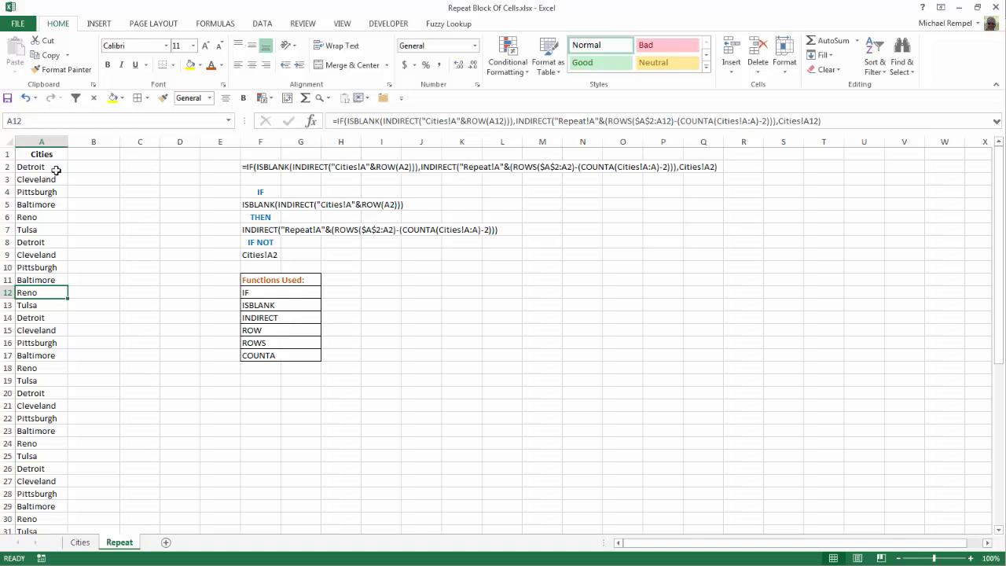
pyautogui.moveTo(796, 161)
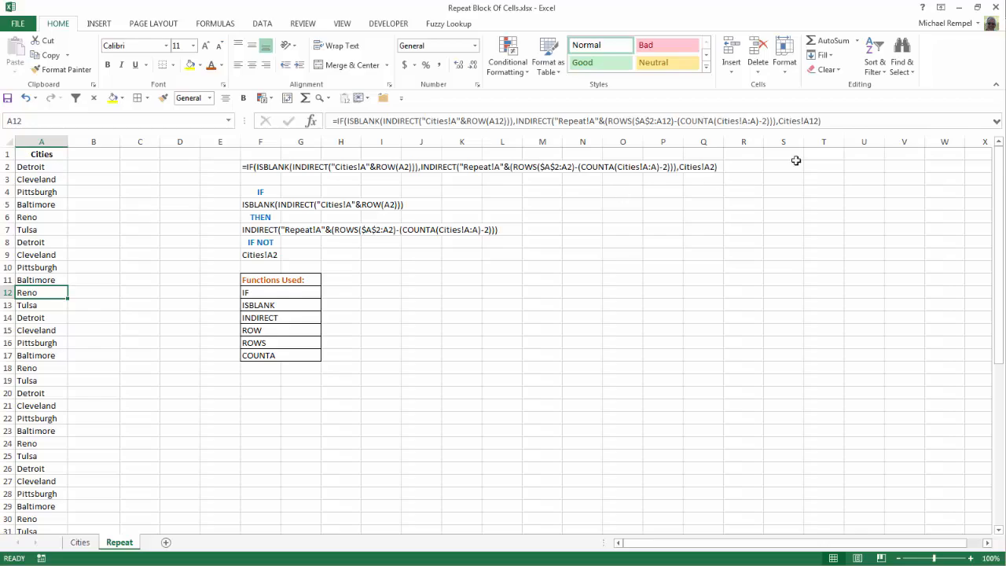